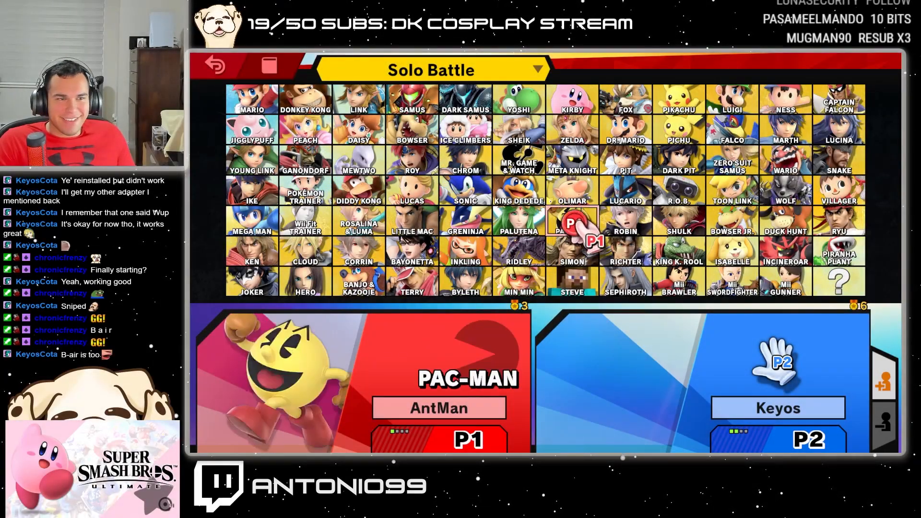
Step: Choose Captain Falcon as player one's fighter, then exit the game to the desktop
left_click(839, 98)
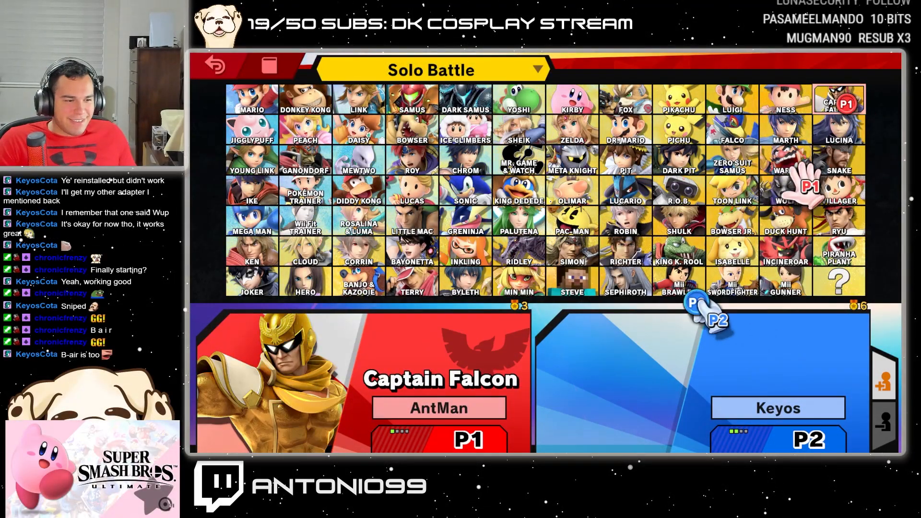
left_click(252, 281)
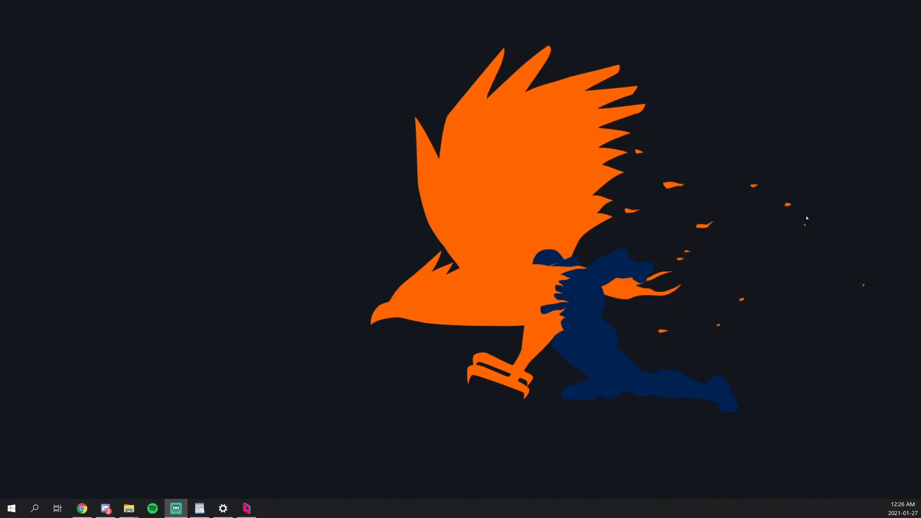
Step: Bring up Chrome on the parsec.app features tab
left_click(82, 508)
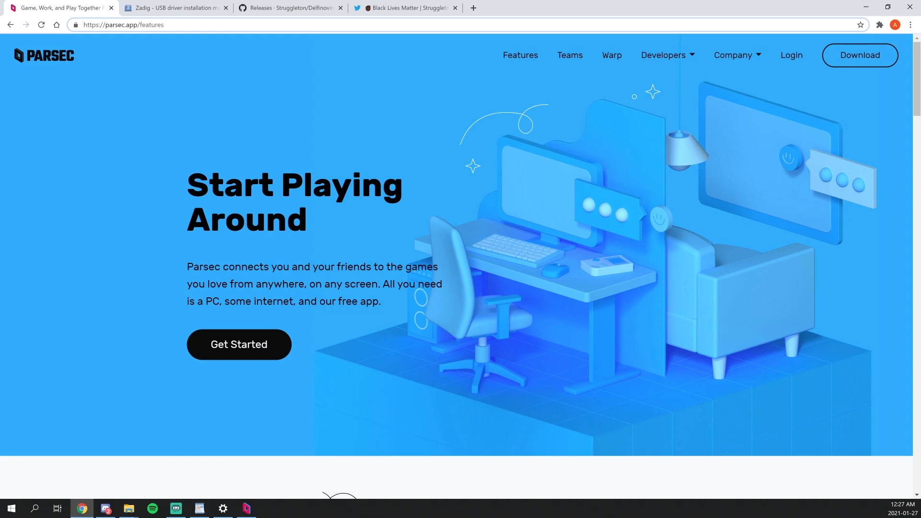
mouse_move(498, 228)
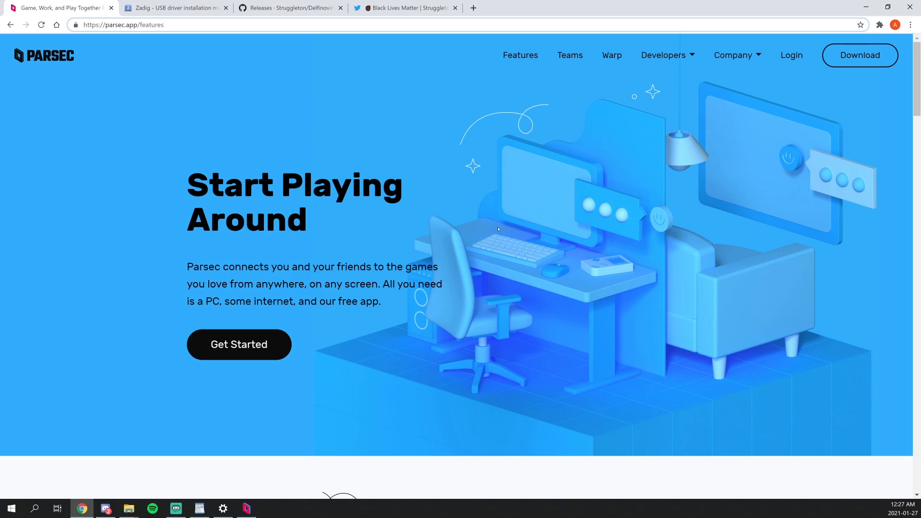
mouse_move(593, 213)
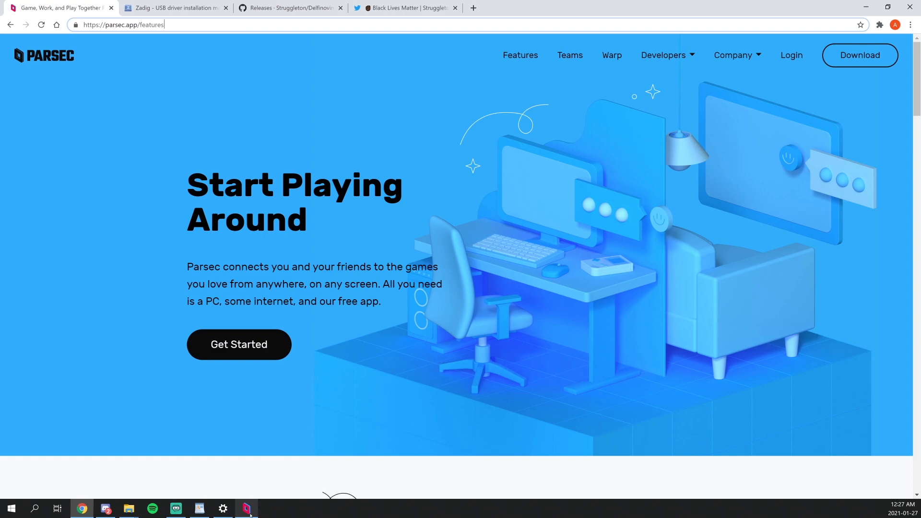
Step: Switch to the Parsec app's Computers list showing this PC and three friends' computers
left_click(246, 509)
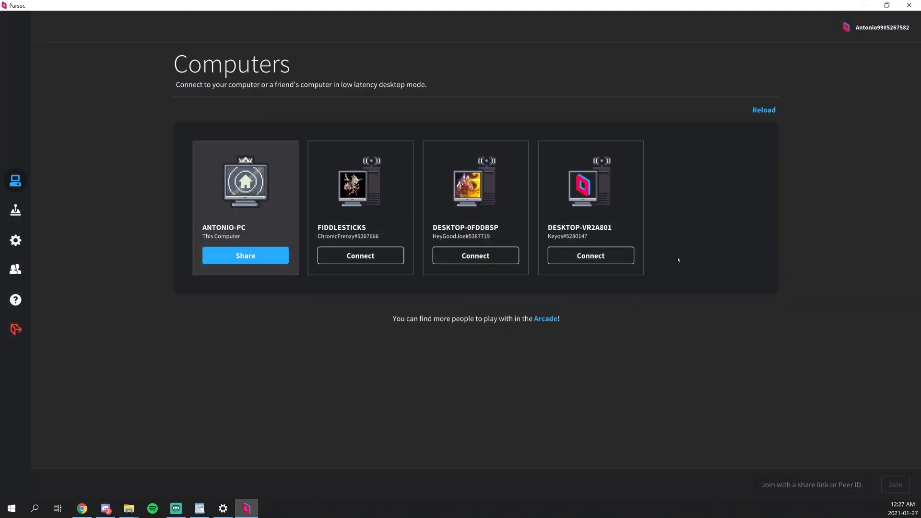
mouse_move(670, 345)
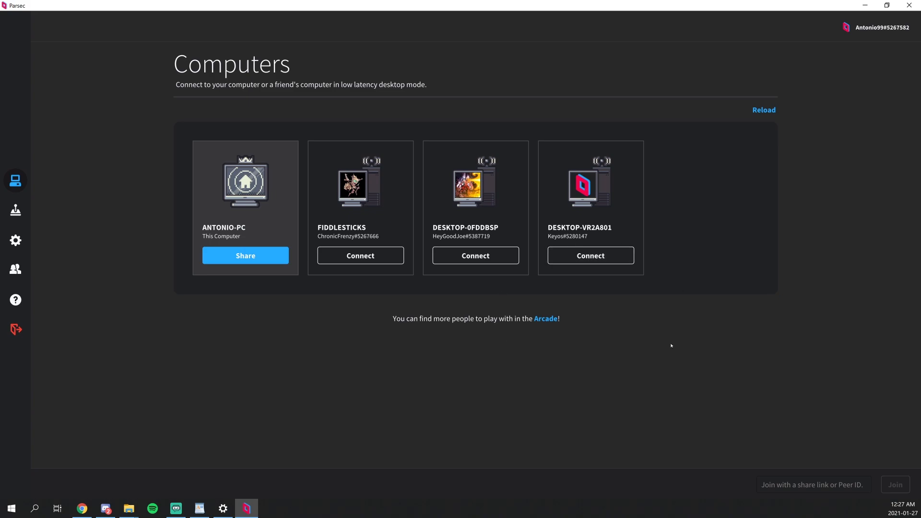
mouse_move(508, 380)
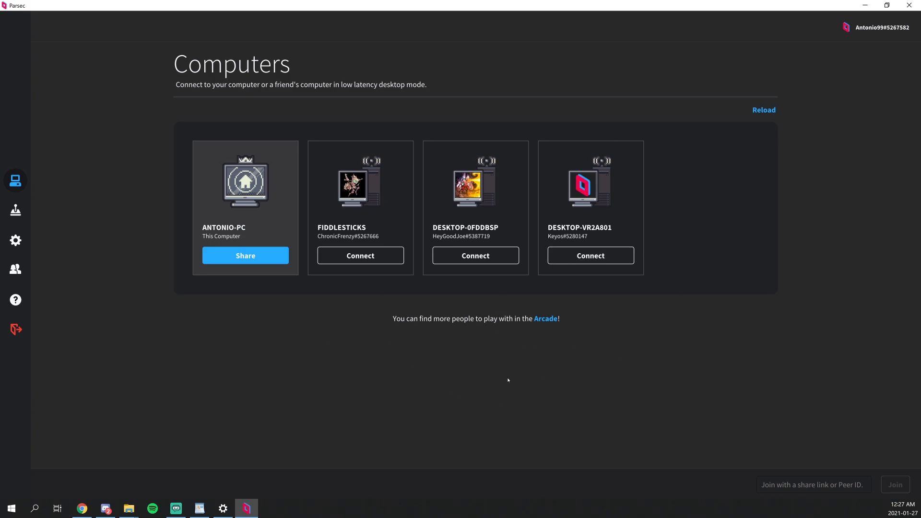
mouse_move(496, 351)
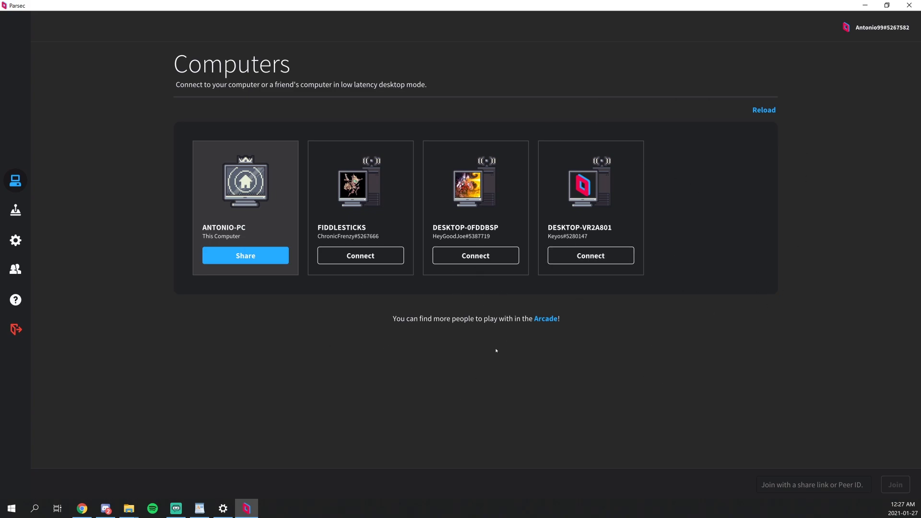
mouse_move(482, 348)
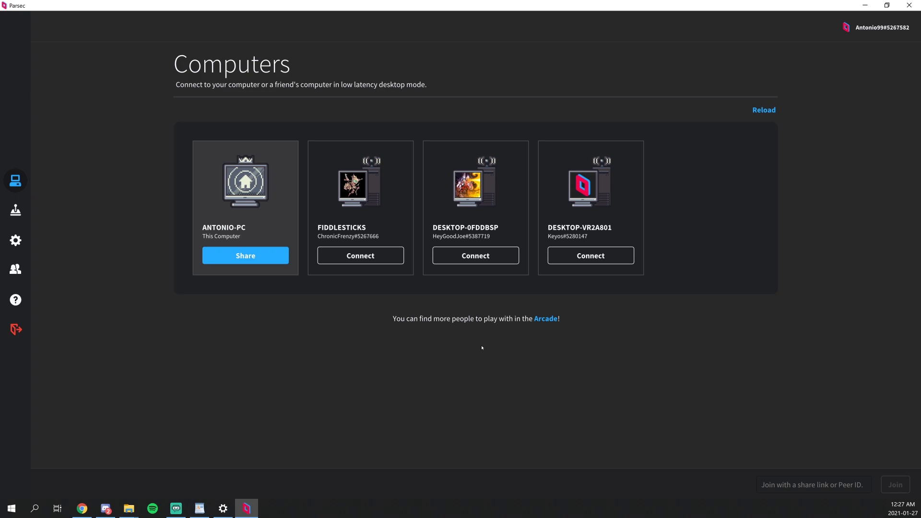
mouse_move(590, 255)
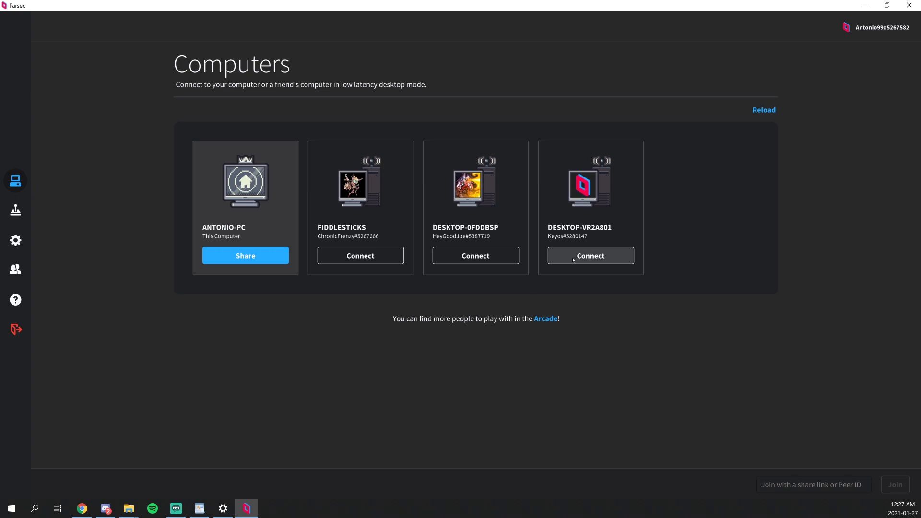
mouse_move(703, 255)
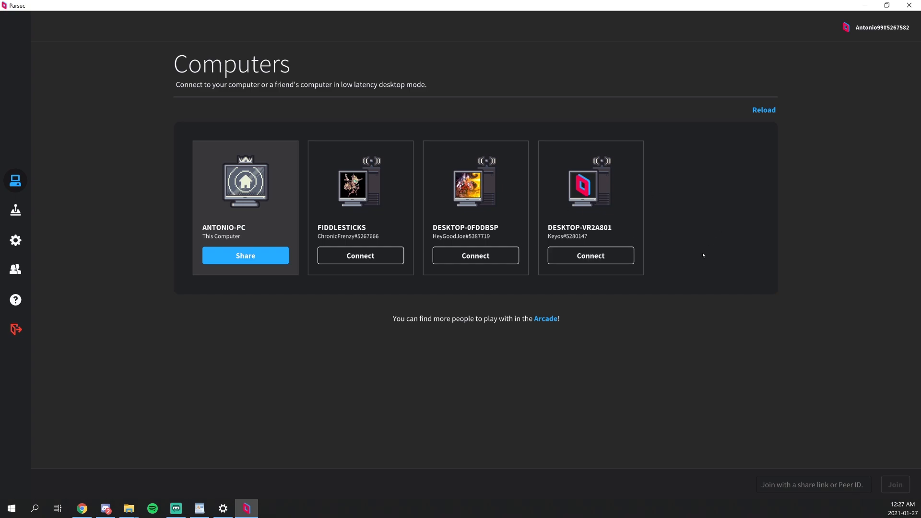
mouse_move(885, 51)
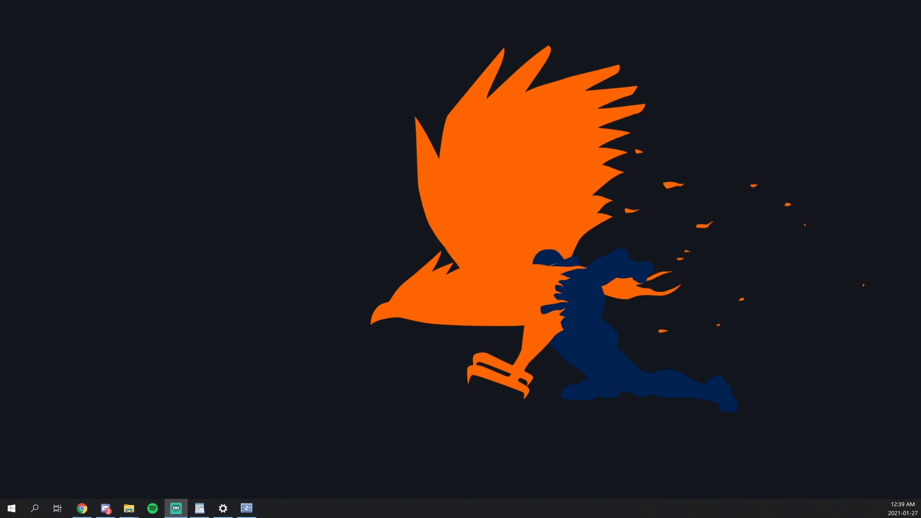
mouse_move(886, 190)
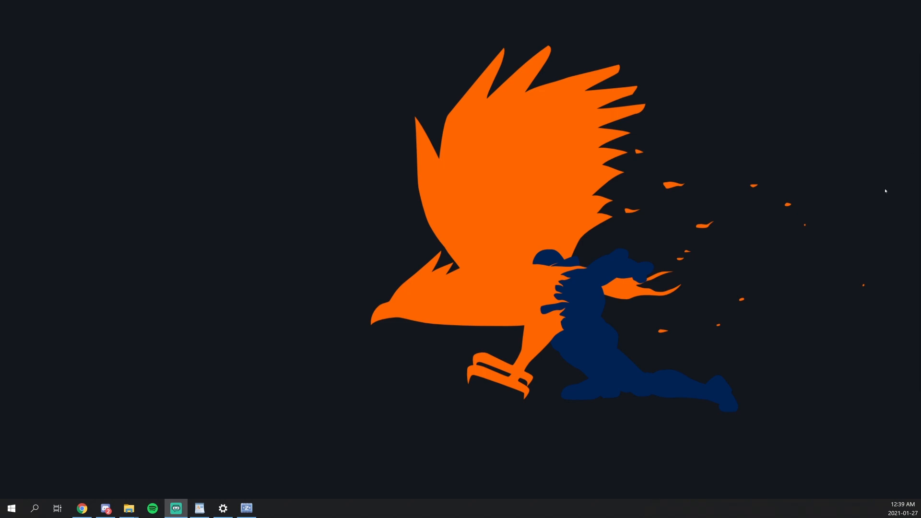
Step: Visit the zadig.akeo.ie download page, then switch to the running Zadig driver tool
left_click(81, 508)
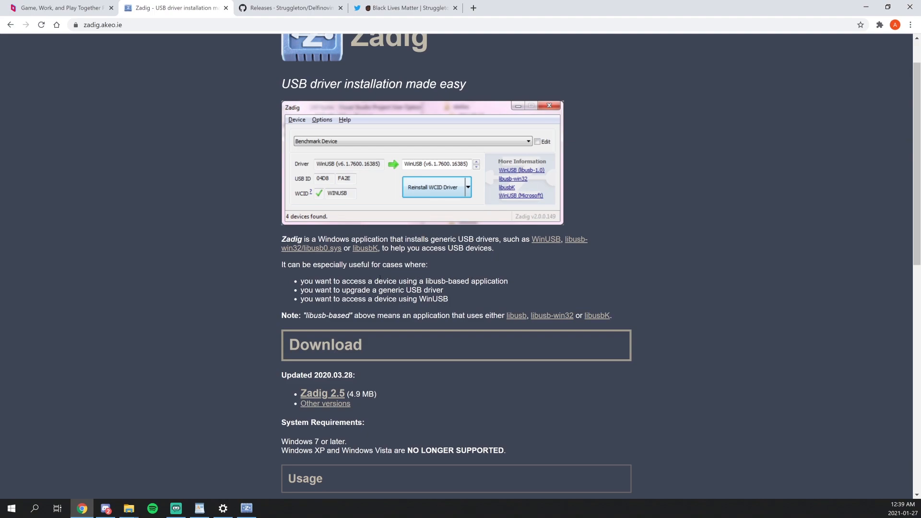
mouse_move(640, 258)
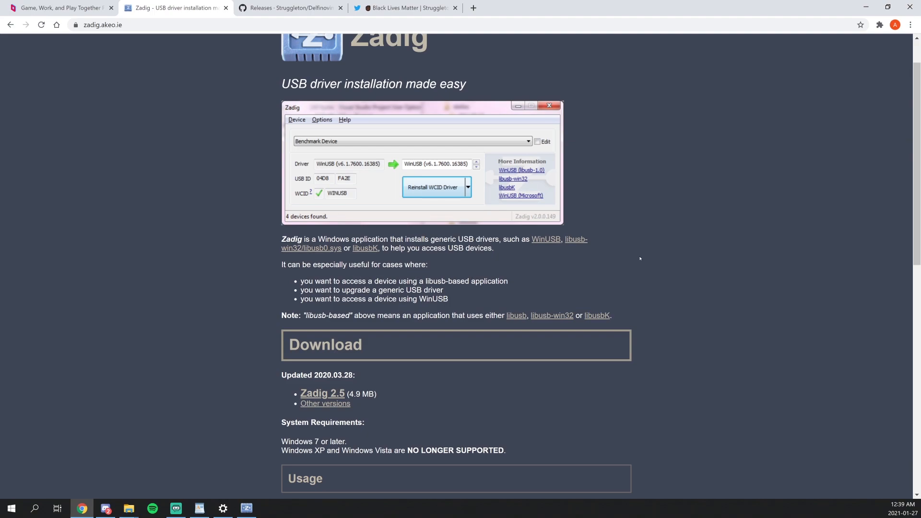
mouse_move(608, 284)
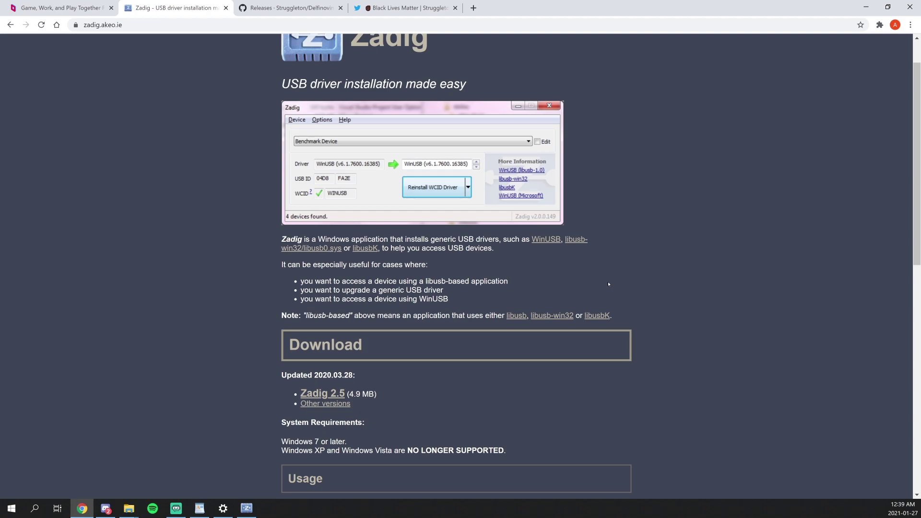
left_click(421, 163)
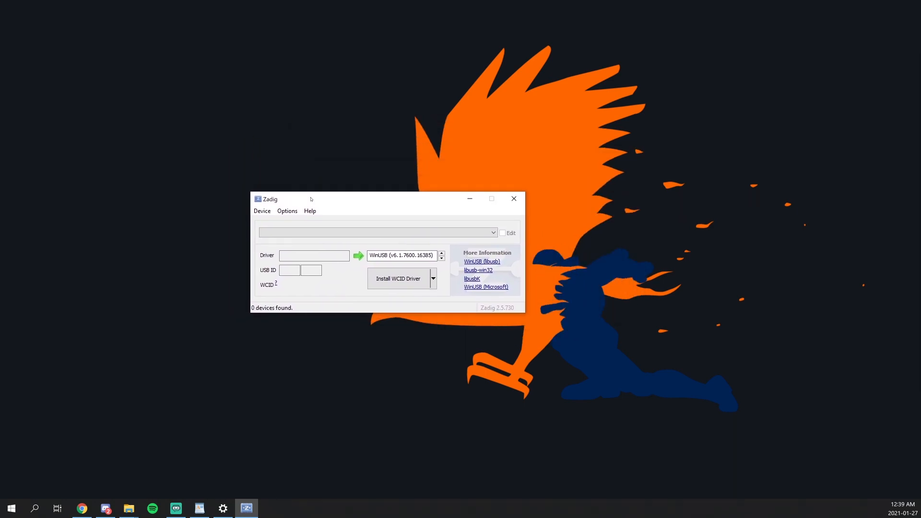
mouse_move(262, 211)
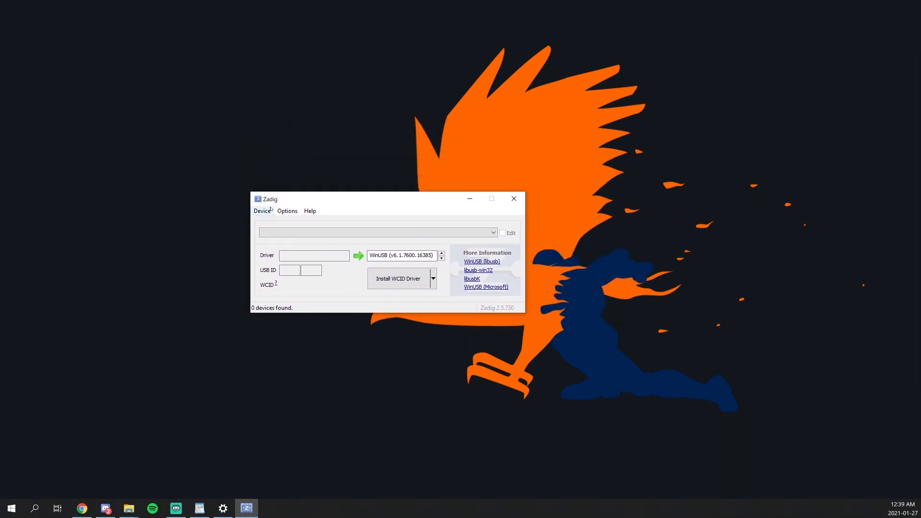
Step: List all USB devices, select the WUP-028 GameCube adapter and reinstall its WinUSB driver
left_click(287, 211)
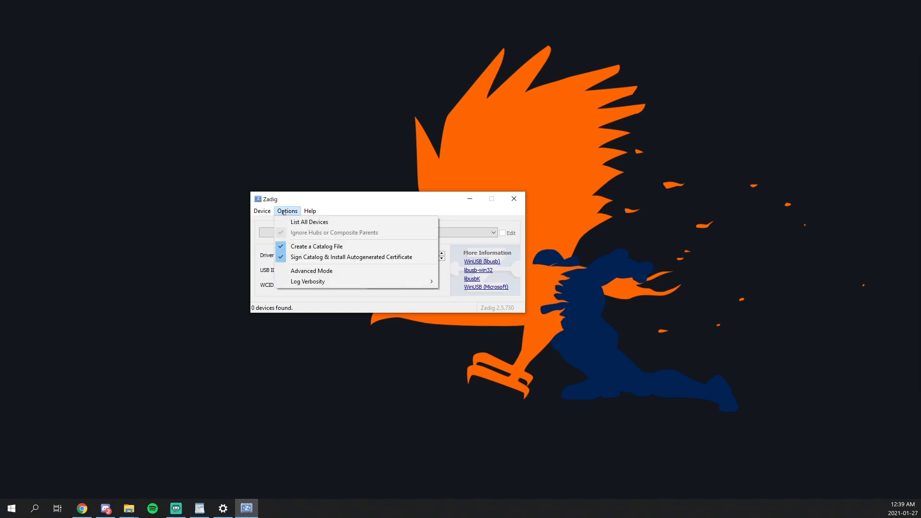
left_click(309, 222)
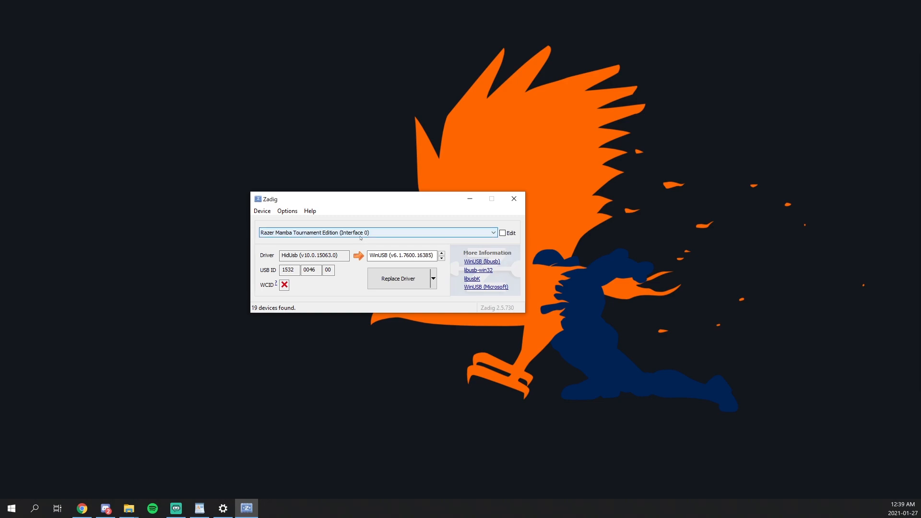
left_click(492, 232)
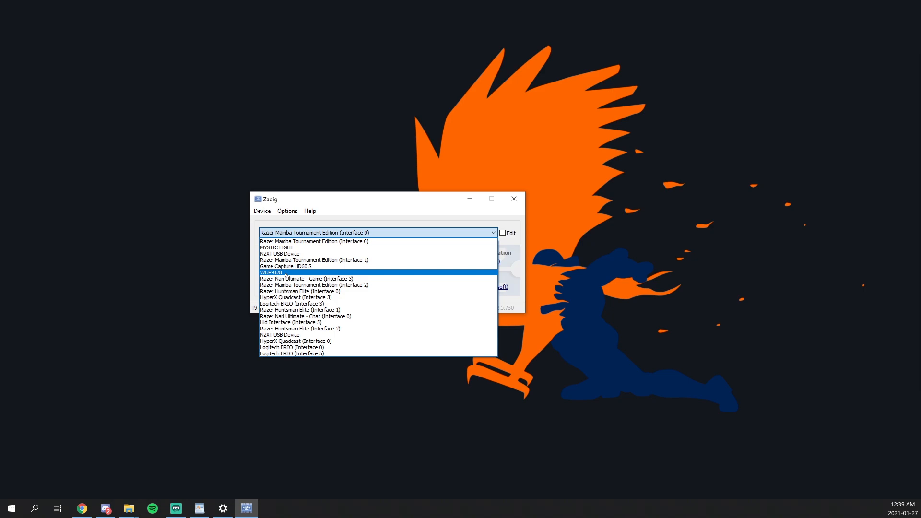
left_click(271, 271)
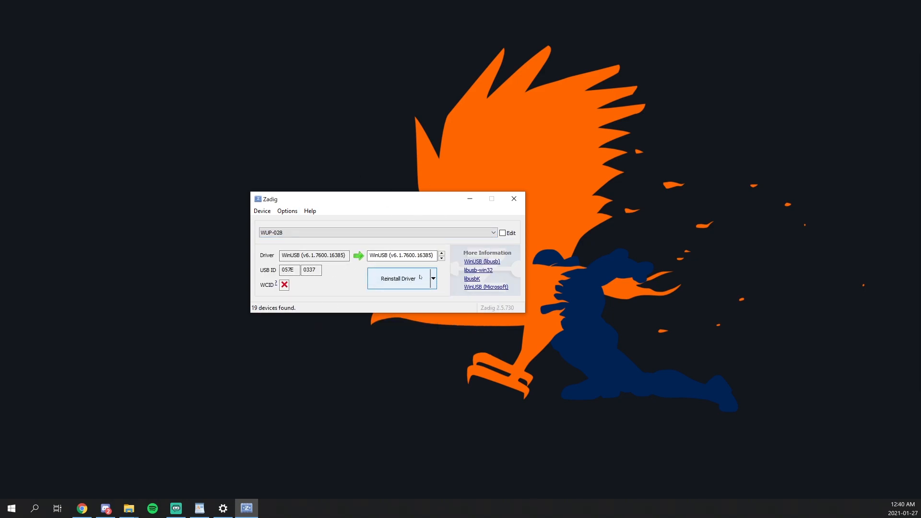
left_click(397, 278)
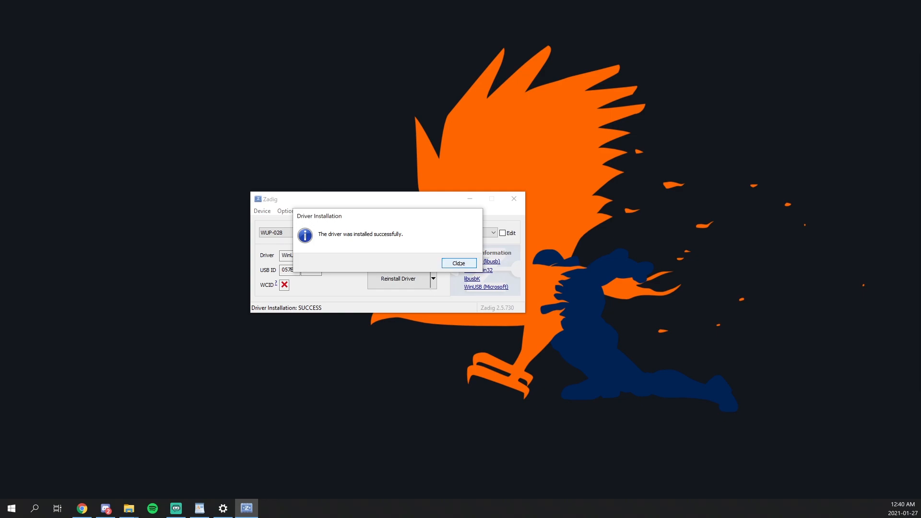
left_click(459, 263)
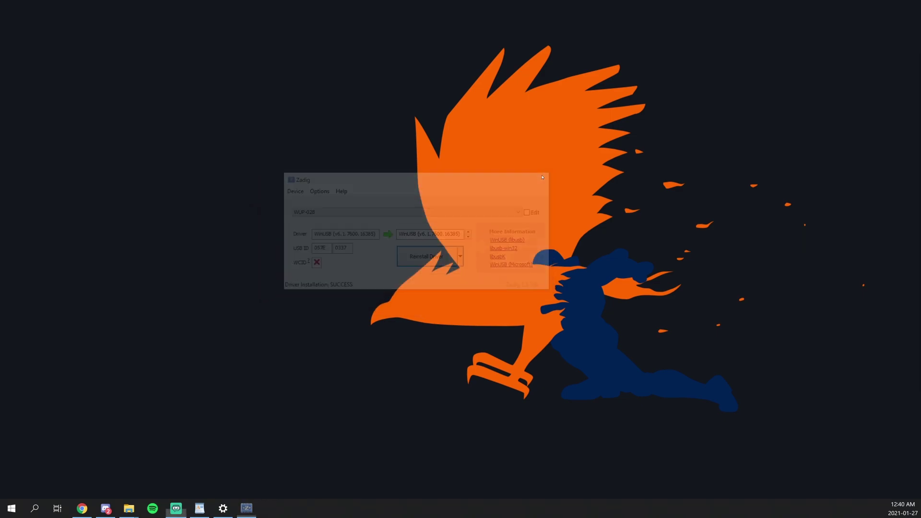
Step: Close Zadig and bring Chrome back up on Struggleton's Twitter profile
left_click(542, 178)
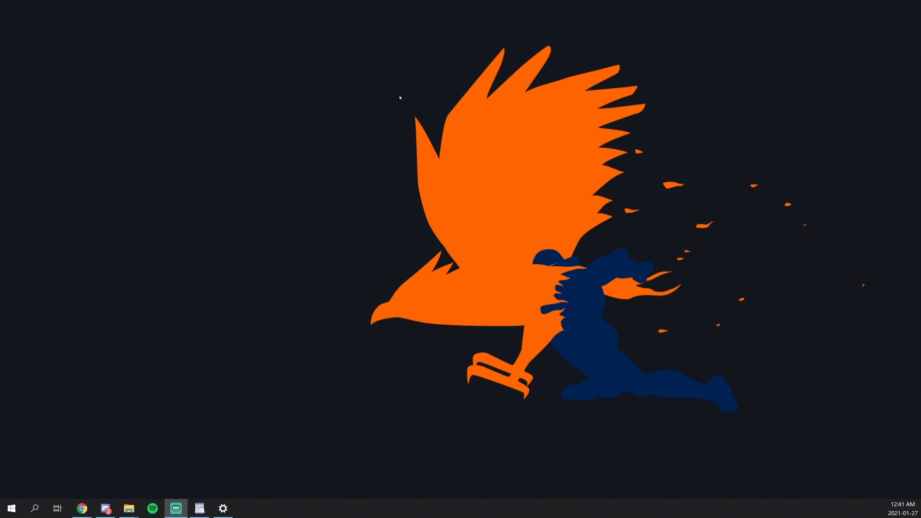
mouse_move(418, 124)
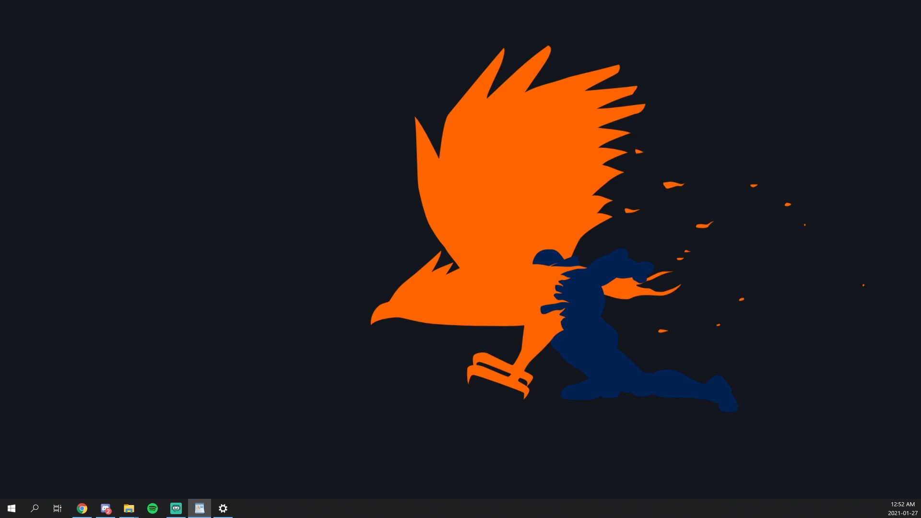
left_click(81, 508)
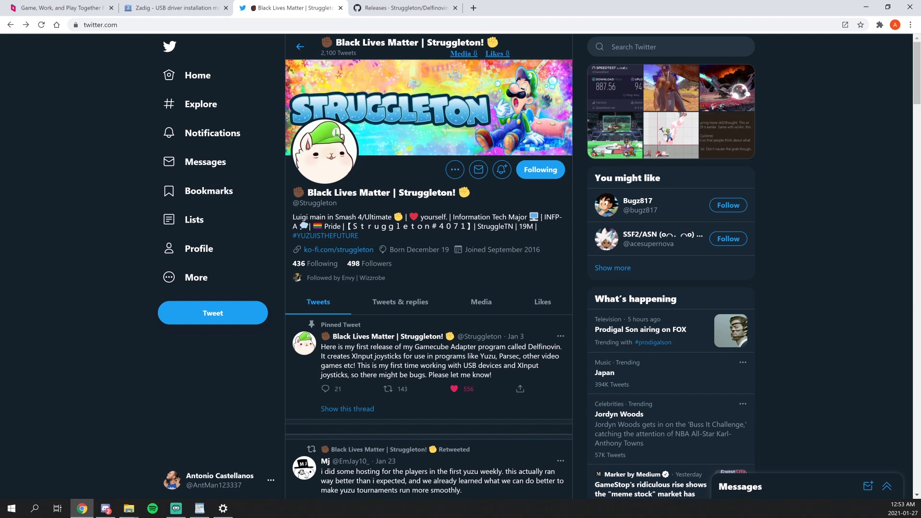
Step: Download Delfinovin.zip from the Fix IOError release on the Delfinovin GitHub releases page
left_click(404, 7)
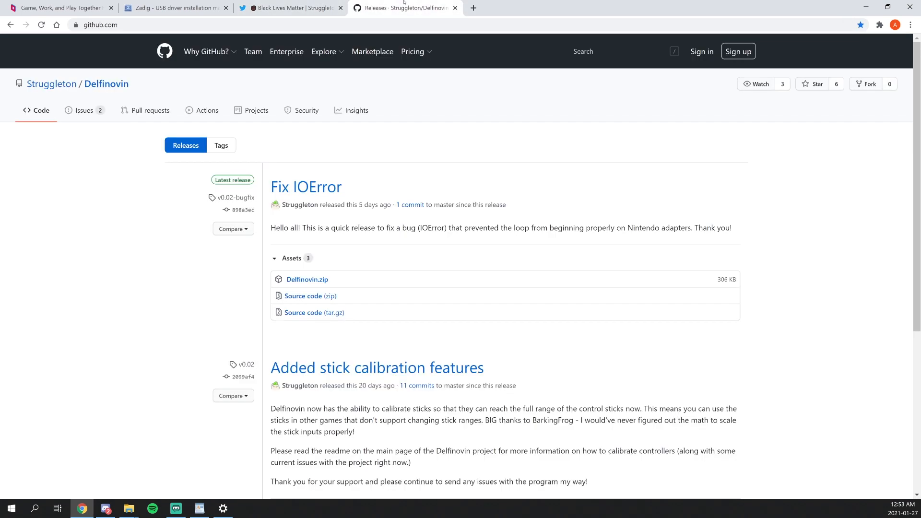
mouse_move(426, 171)
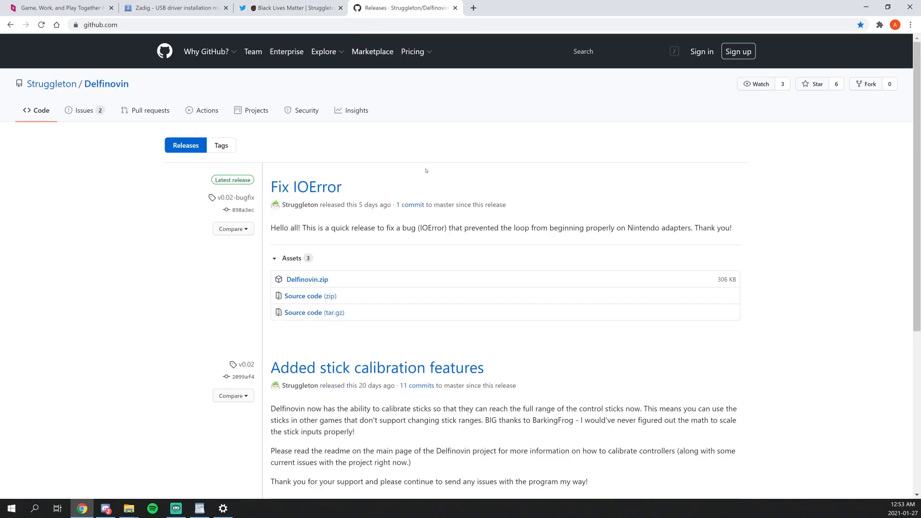
mouse_move(418, 190)
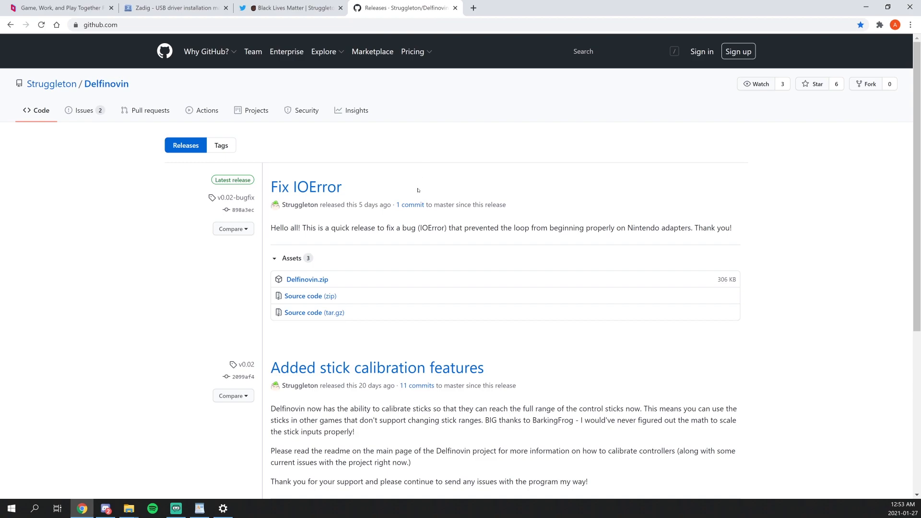
mouse_move(413, 264)
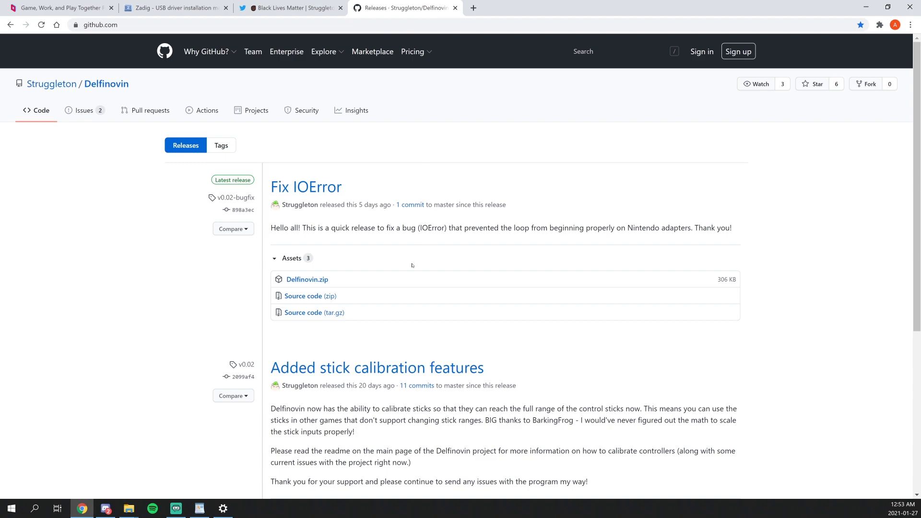
mouse_move(415, 291)
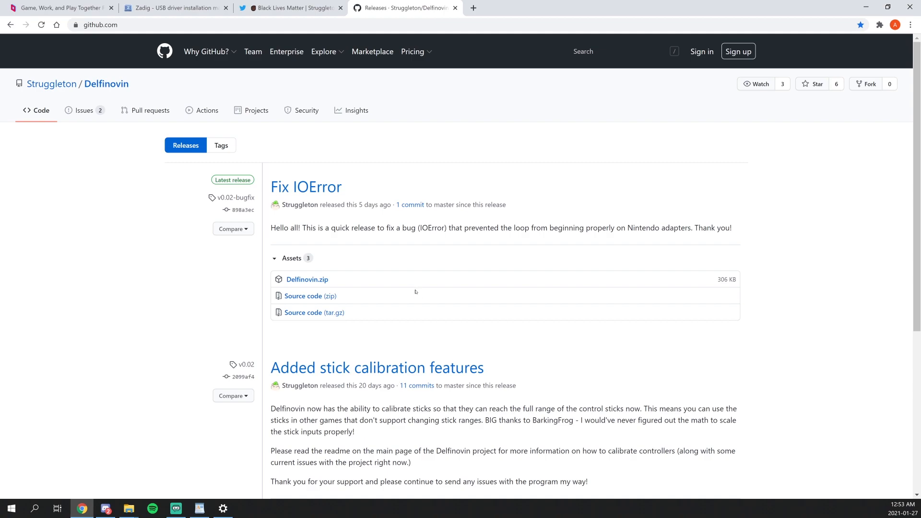
mouse_move(322, 286)
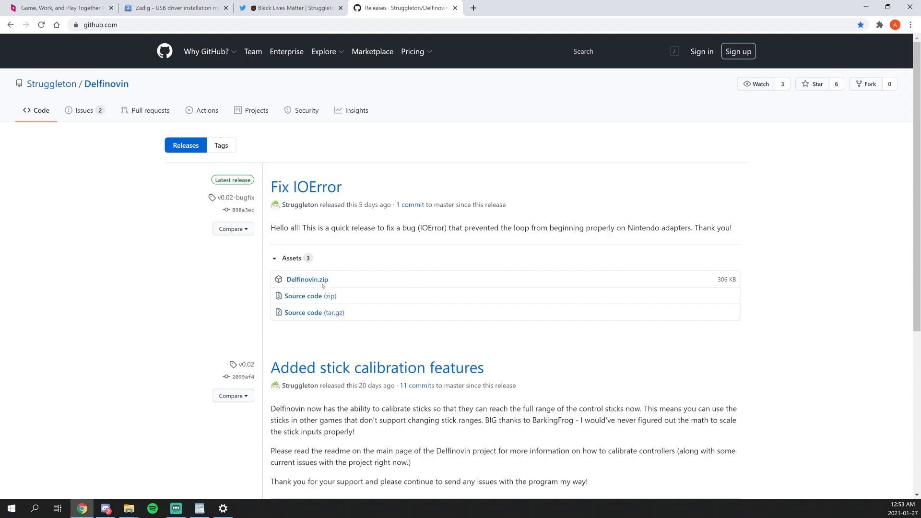
left_click(307, 280)
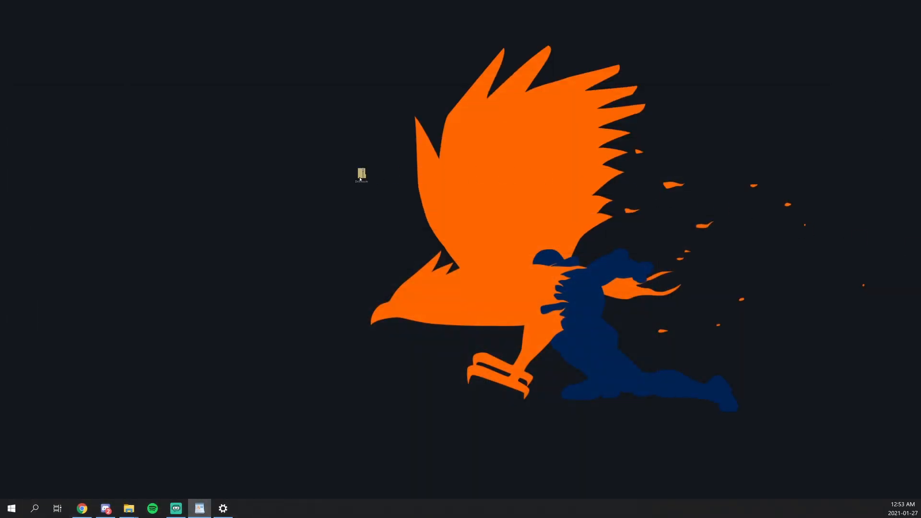
Step: Extract the Delfinovin zip, enter its folder and make a desktop shortcut to Delfinovin.exe
right_click(361, 173)
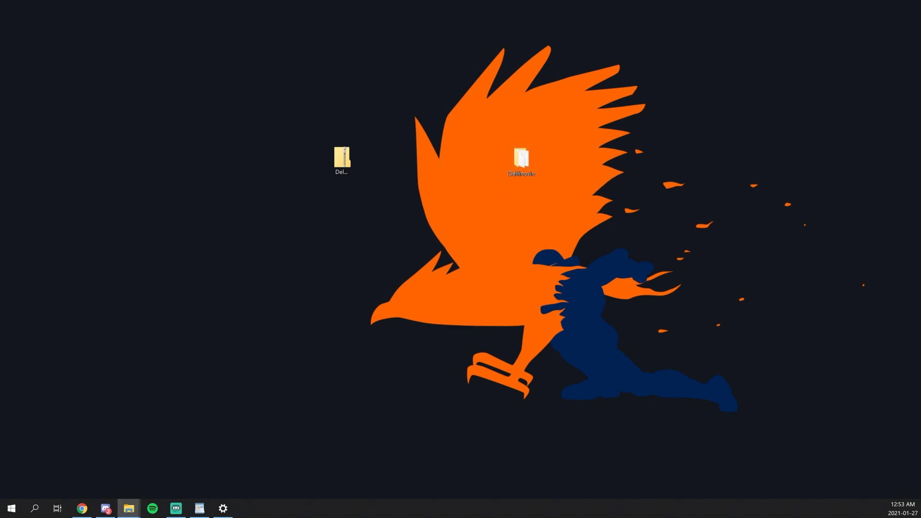
double_click(520, 157)
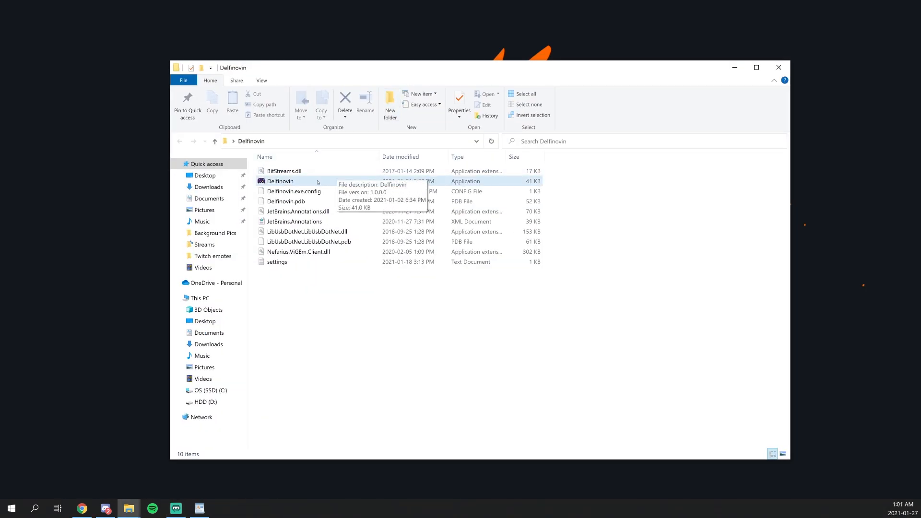
right_click(280, 181)
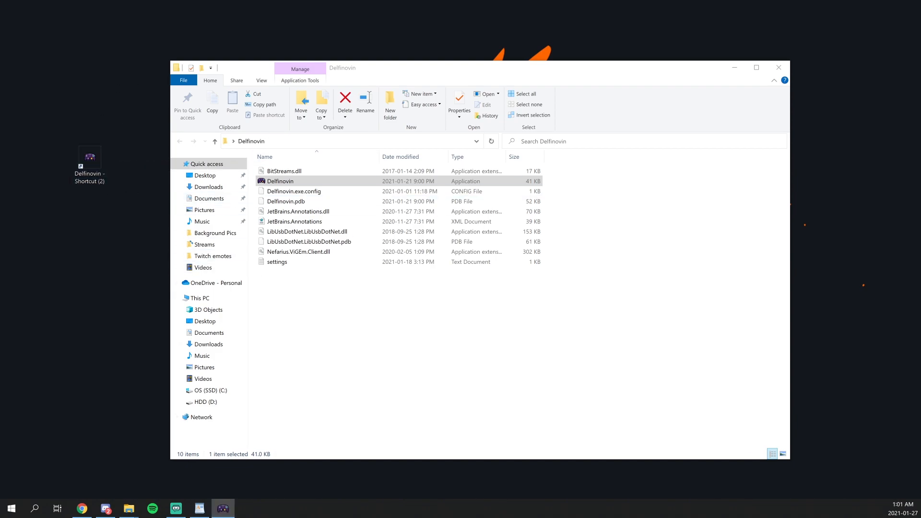
Step: Launch Delfinovin from the shortcut and enter 1 to begin the Port 1 controller input loop
double_click(280, 182)
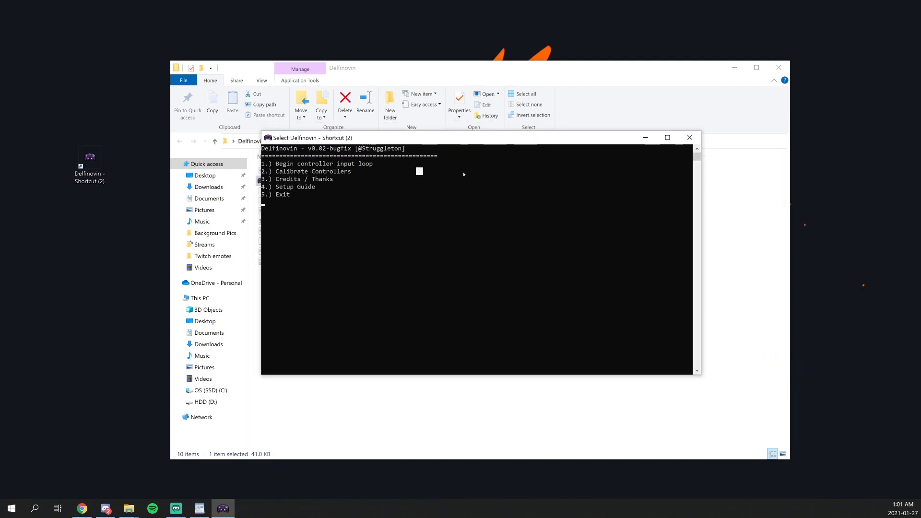
mouse_move(402, 173)
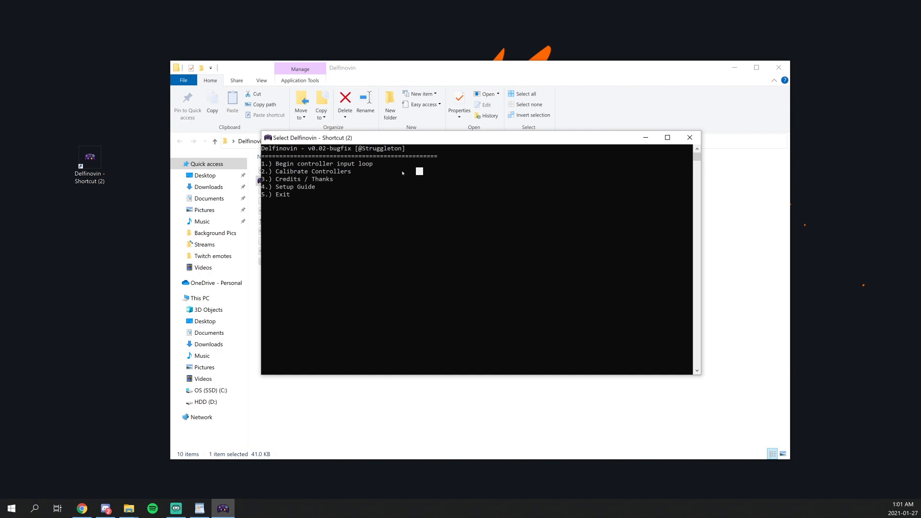
mouse_move(321, 187)
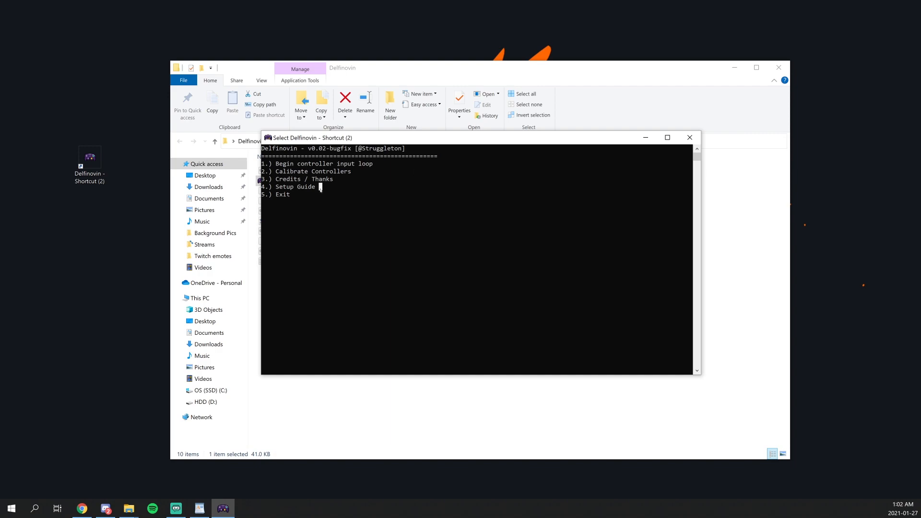
type("1")
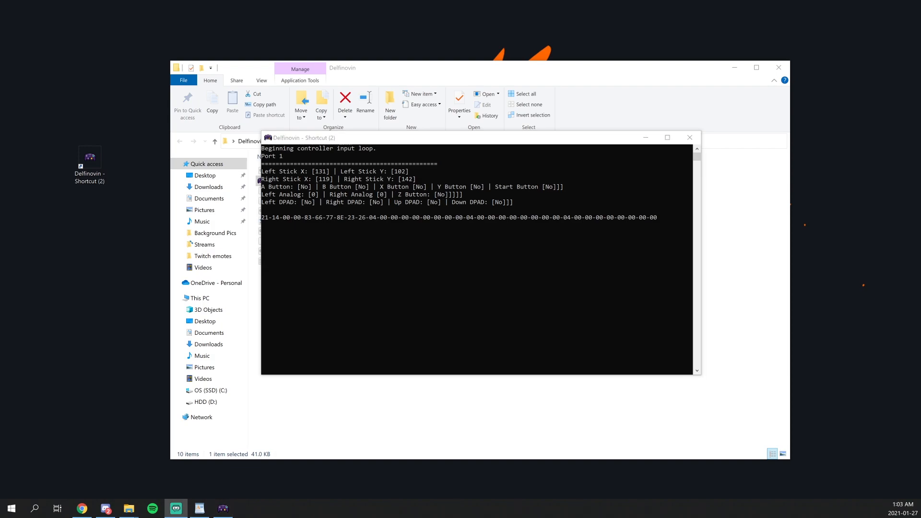
mouse_move(767, 213)
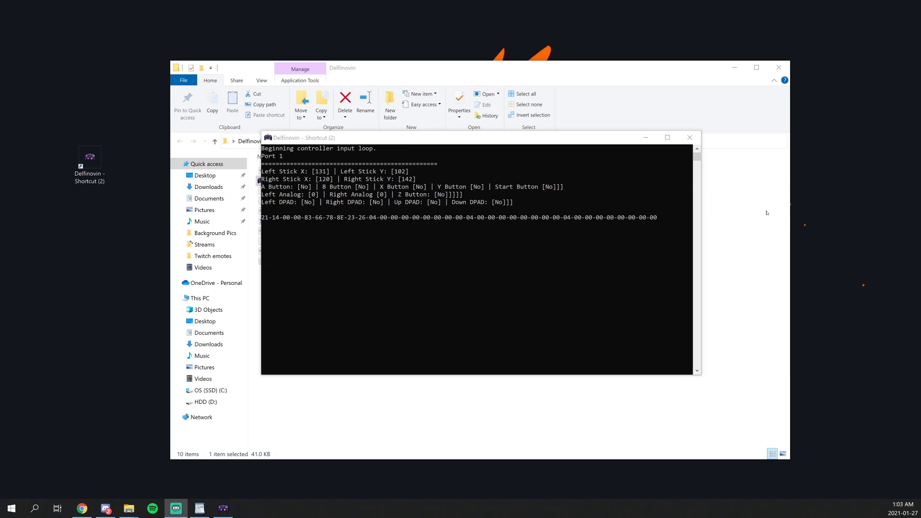
mouse_move(894, 190)
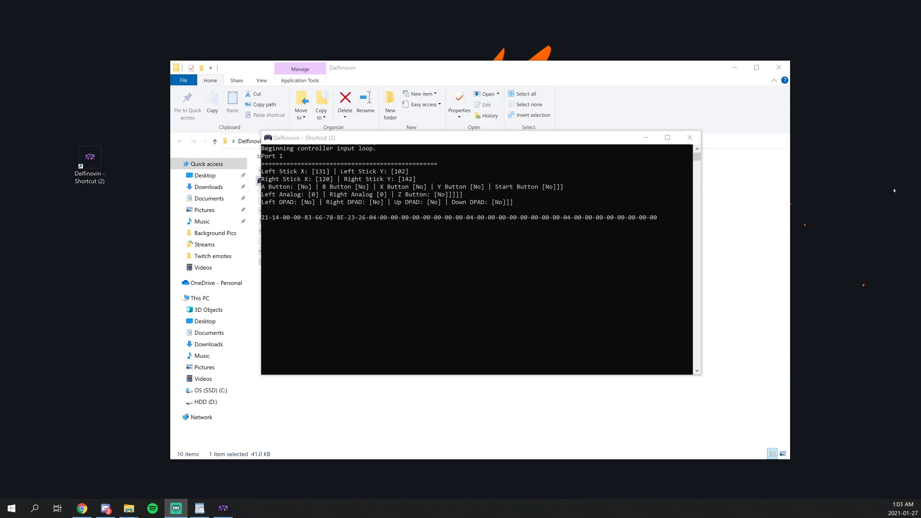
mouse_move(653, 156)
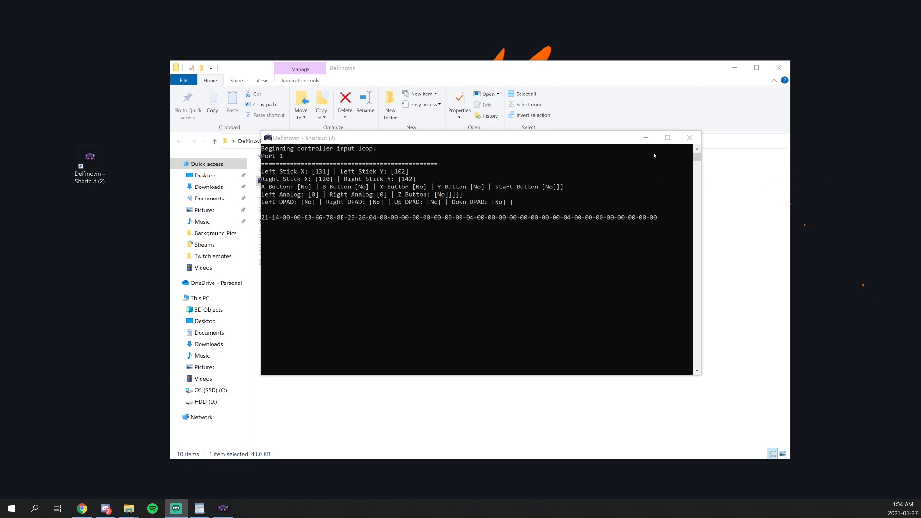
mouse_move(521, 226)
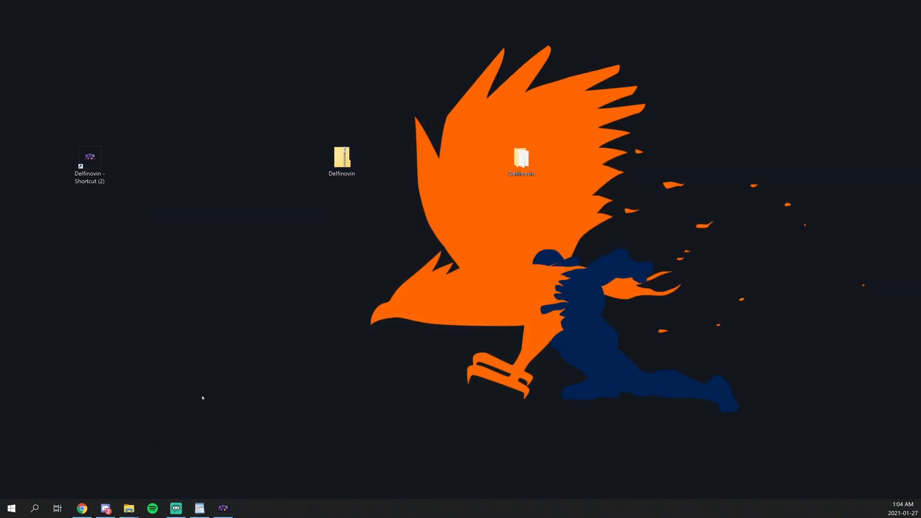
mouse_move(84, 470)
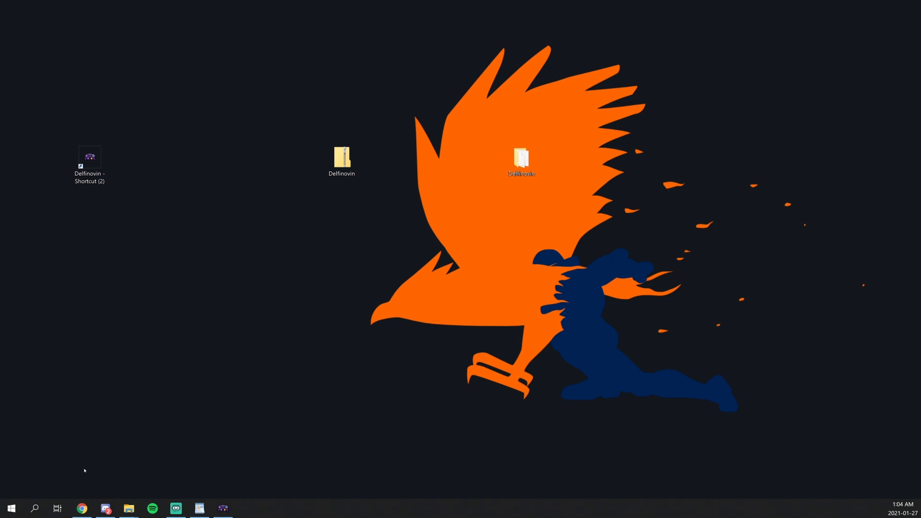
Step: Clear the Delfinovin and Explorer windows away and return to Parsec's Computers page
left_click(10, 508)
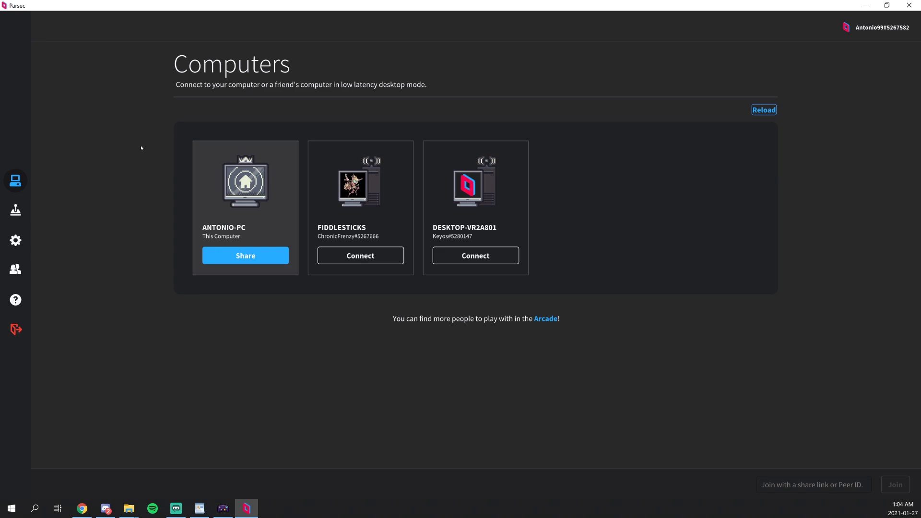
Step: Show Parsec's Gamepad settings and check the detected controller list for XInput Controller #0
left_click(15, 240)
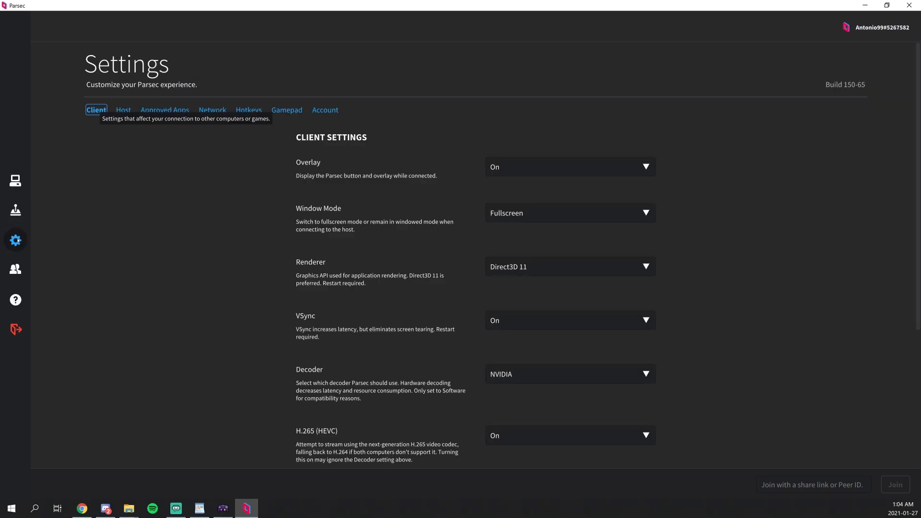
left_click(286, 110)
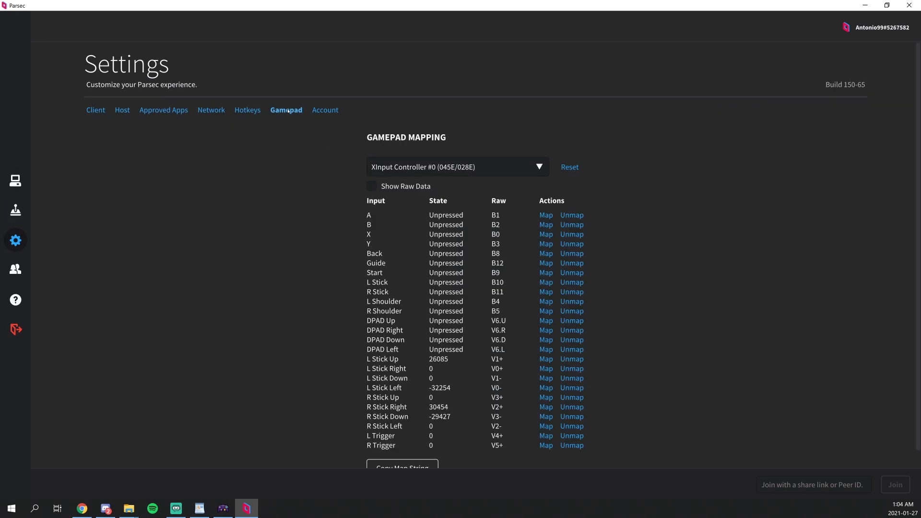
left_click(537, 166)
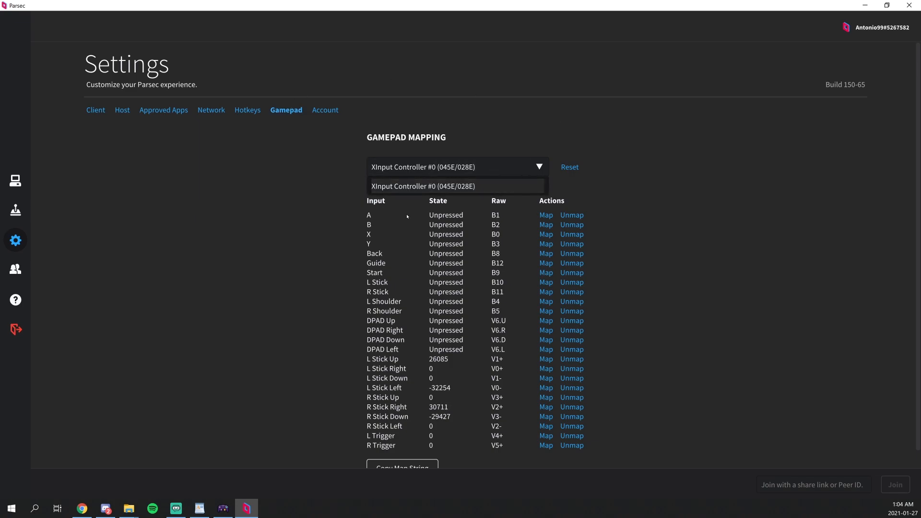
mouse_move(539, 193)
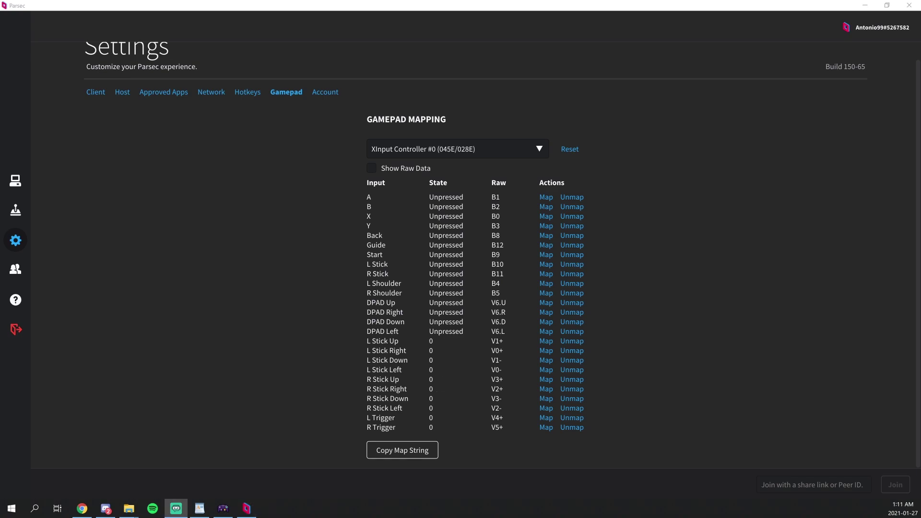
mouse_move(14, 180)
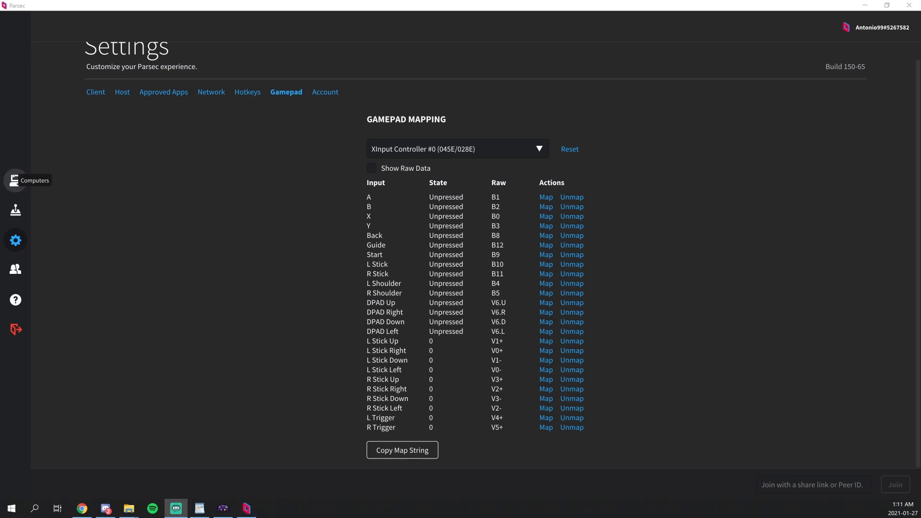
Step: Connect to the friend's computer from the Computers list and focus its yuzu window
left_click(14, 180)
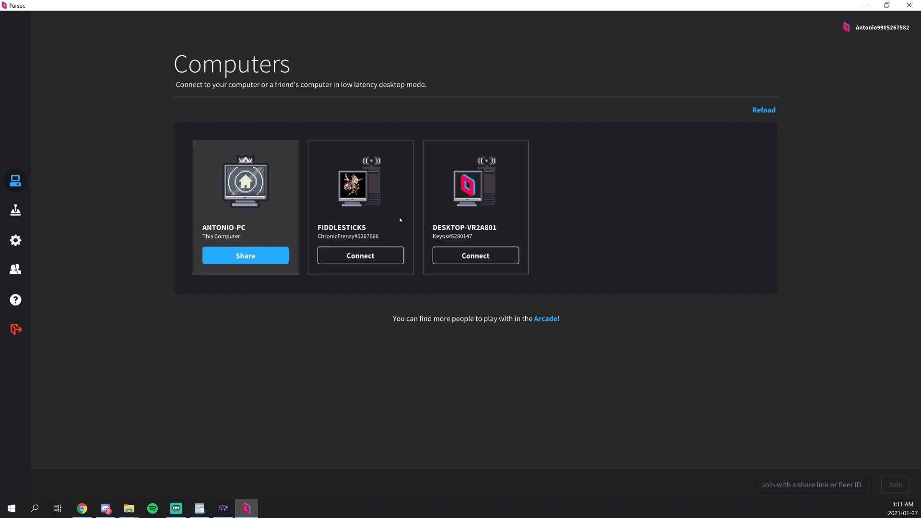
left_click(360, 256)
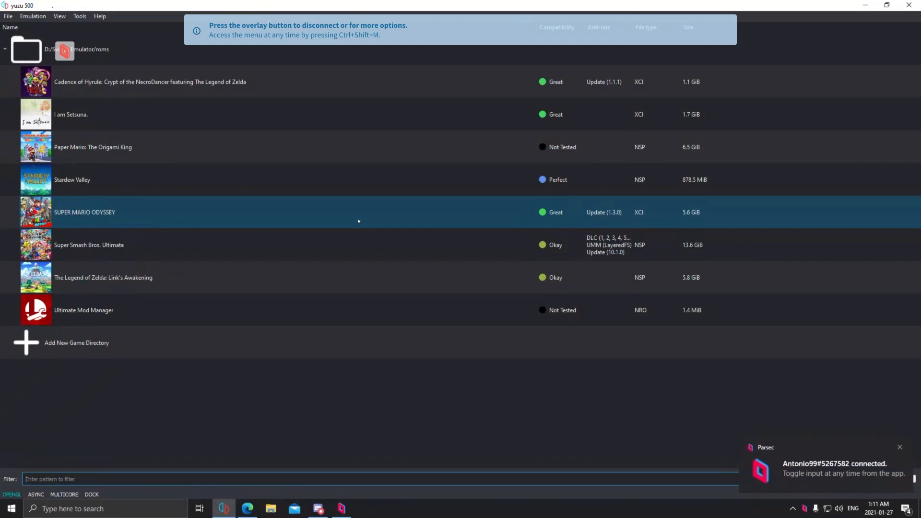
left_click(150, 81)
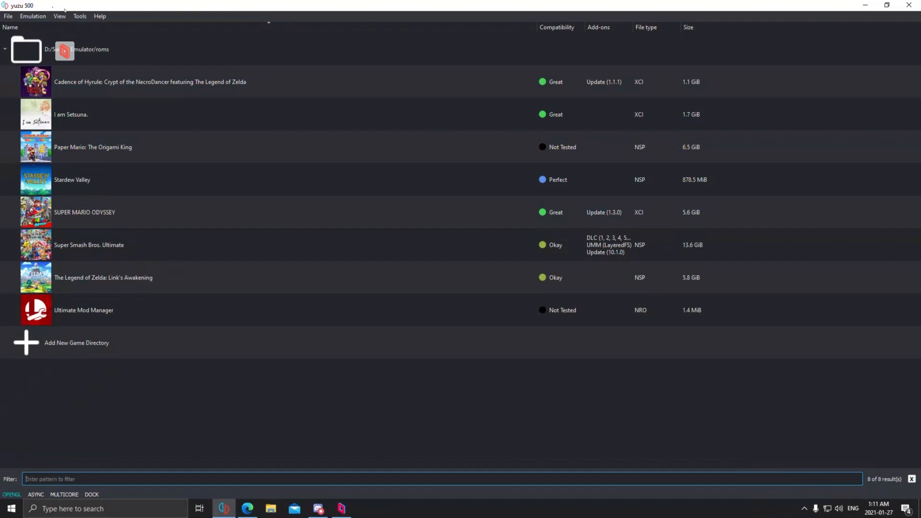
Step: In yuzu's Controls configuration, assign XInput Controller 0 as Player 2's input device
left_click(33, 16)
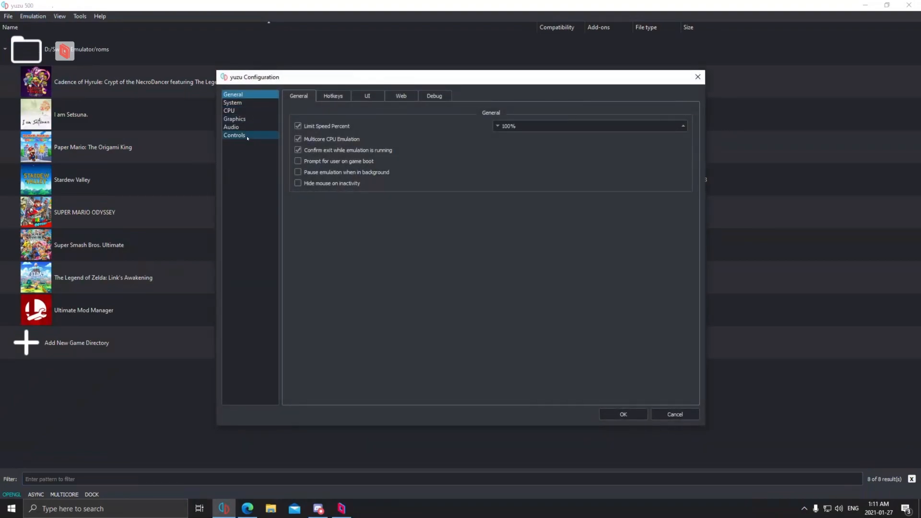
left_click(234, 134)
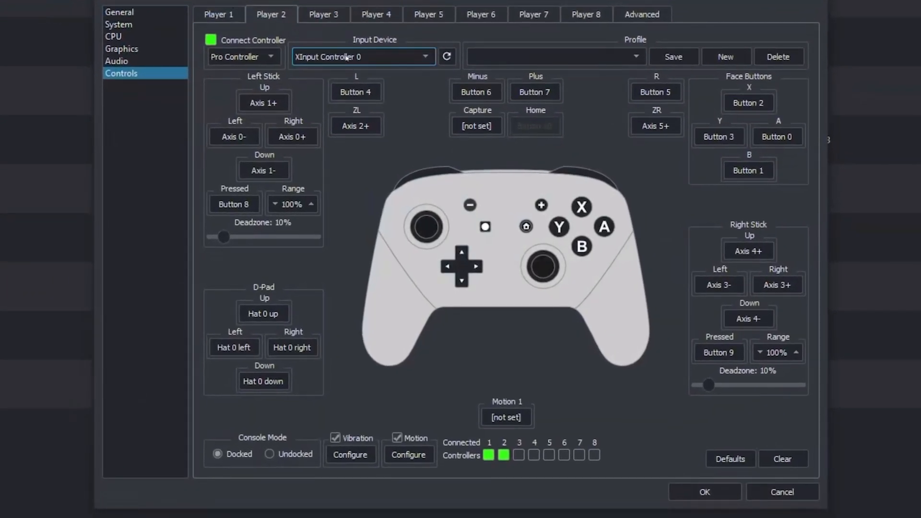
mouse_move(421, 63)
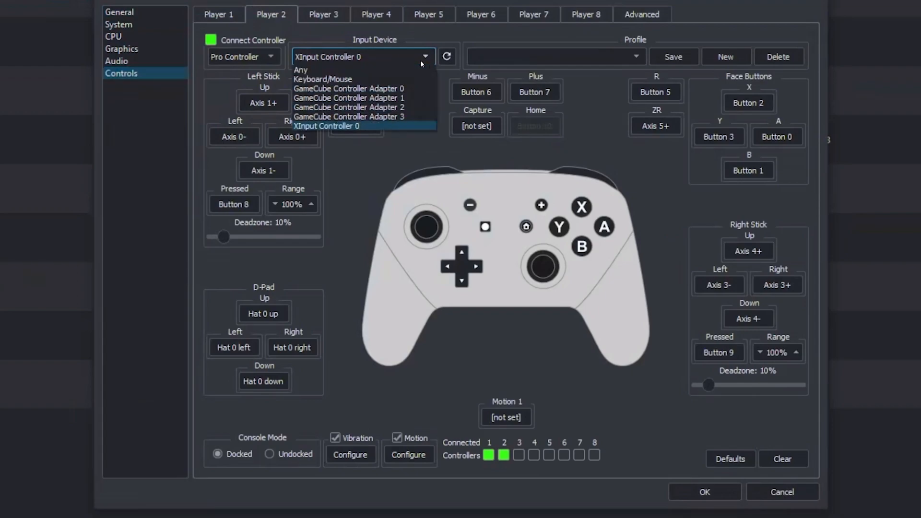
mouse_move(373, 129)
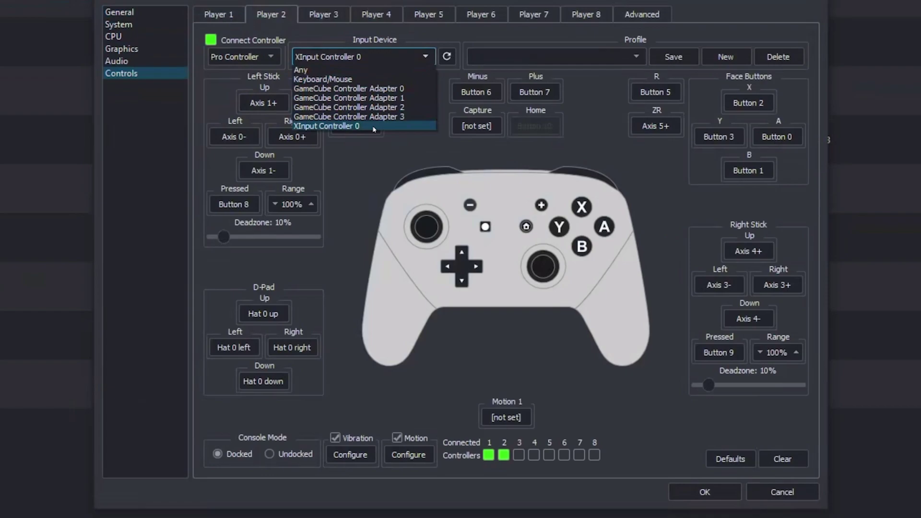
mouse_move(359, 130)
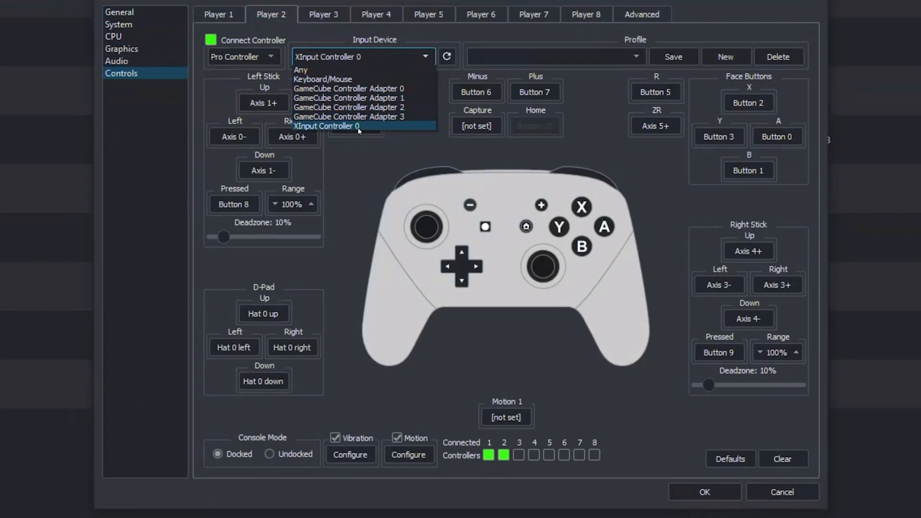
left_click(326, 125)
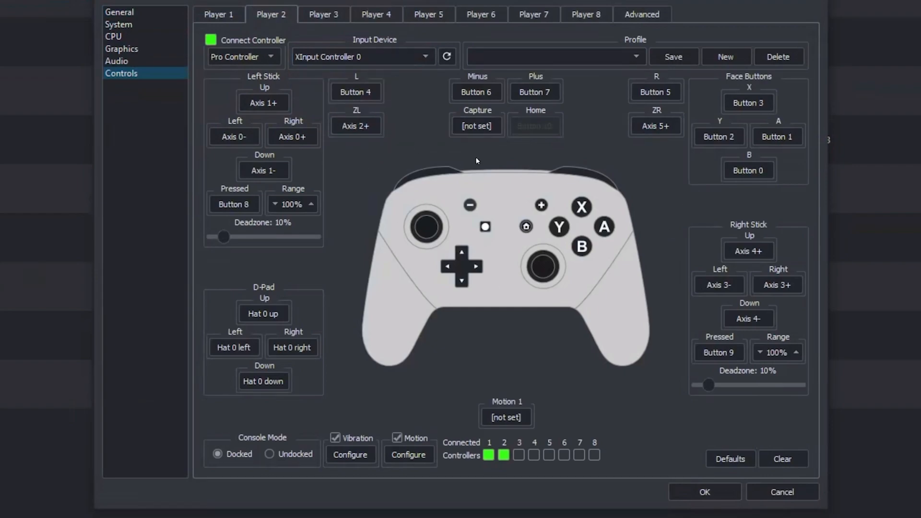
Step: Rebind Player 2's ZR trigger to Button 6 instead of the axis
left_click(655, 126)
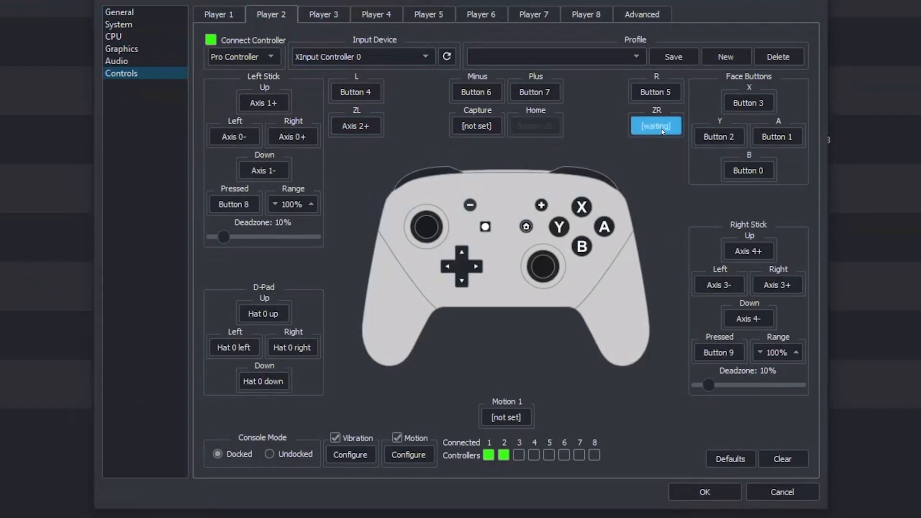
left_click(656, 126)
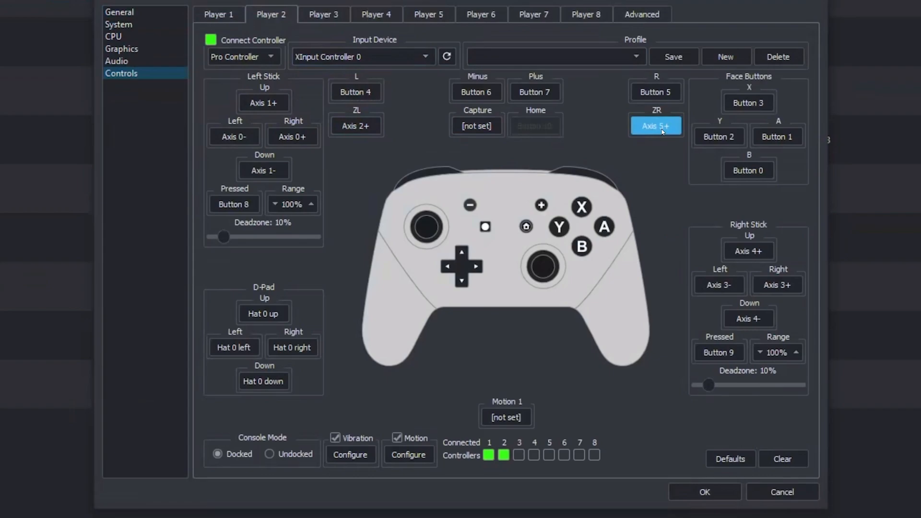
left_click(655, 126)
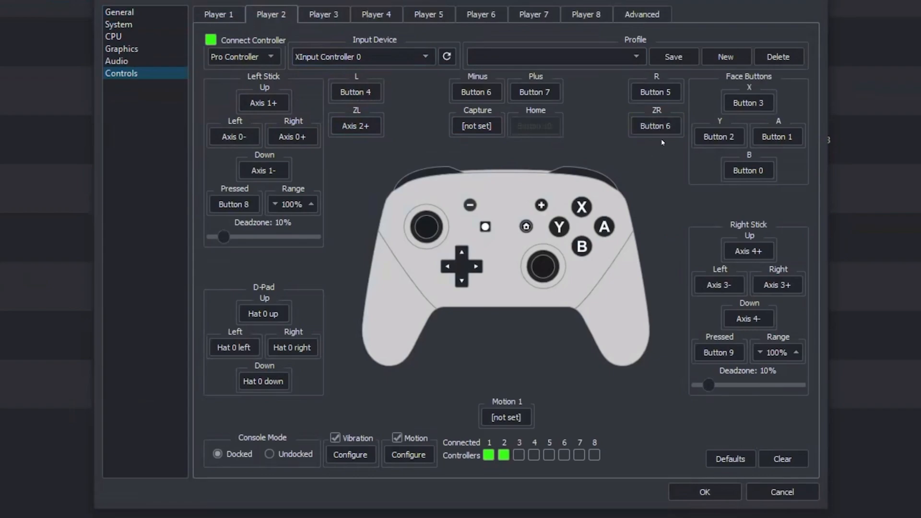
mouse_move(800, 109)
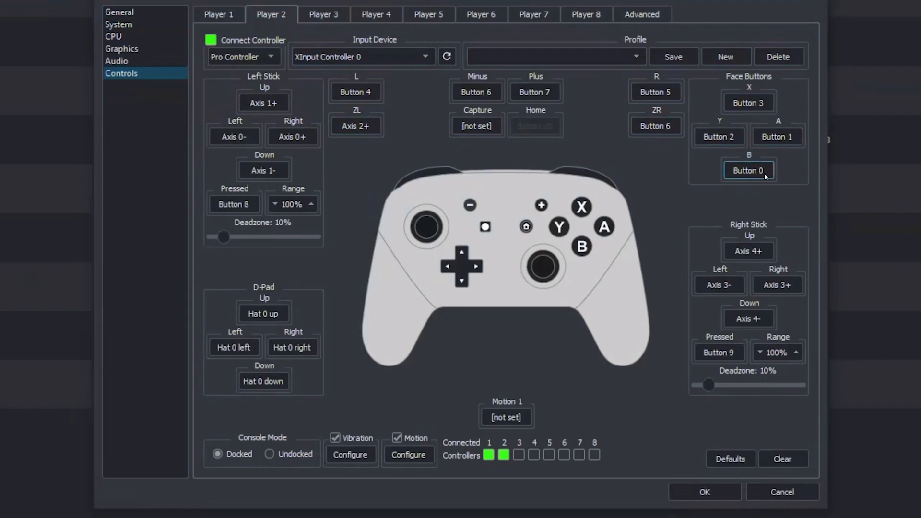
Step: Swap the B and X face button bindings and clear the ZL binding
left_click(777, 136)
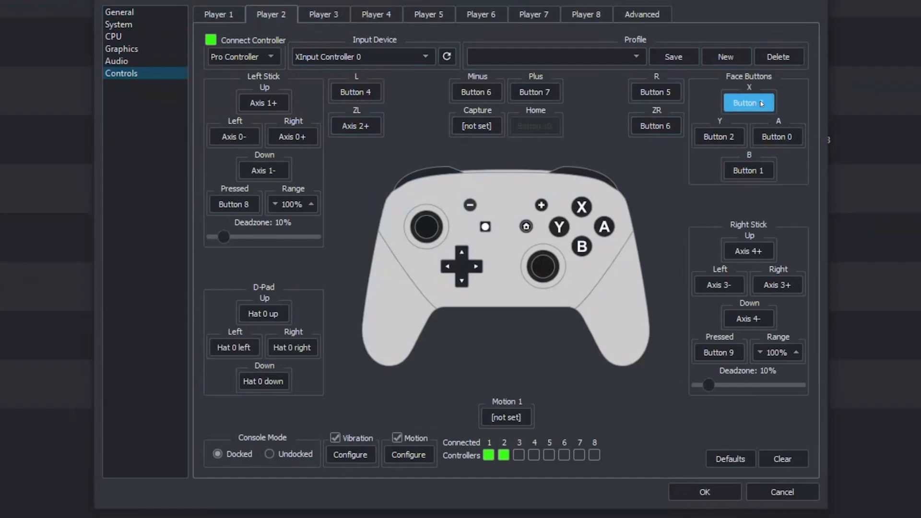
left_click(718, 137)
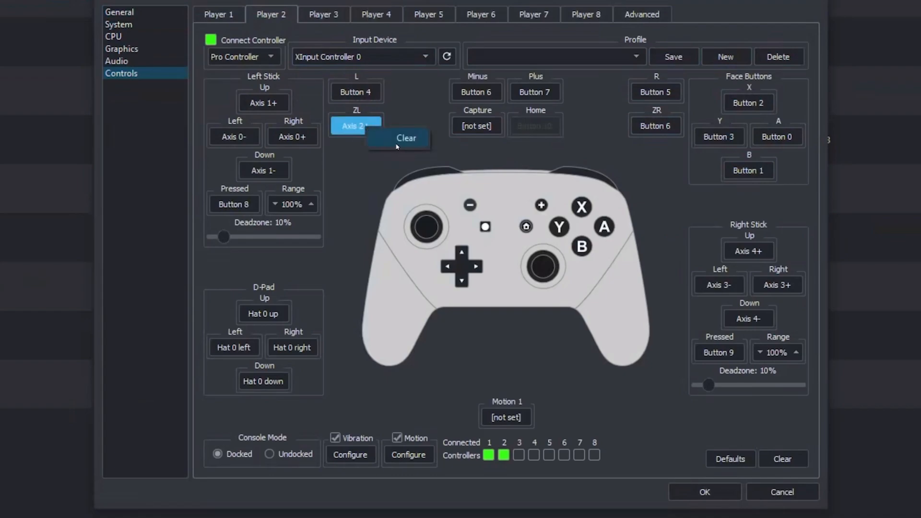
left_click(405, 138)
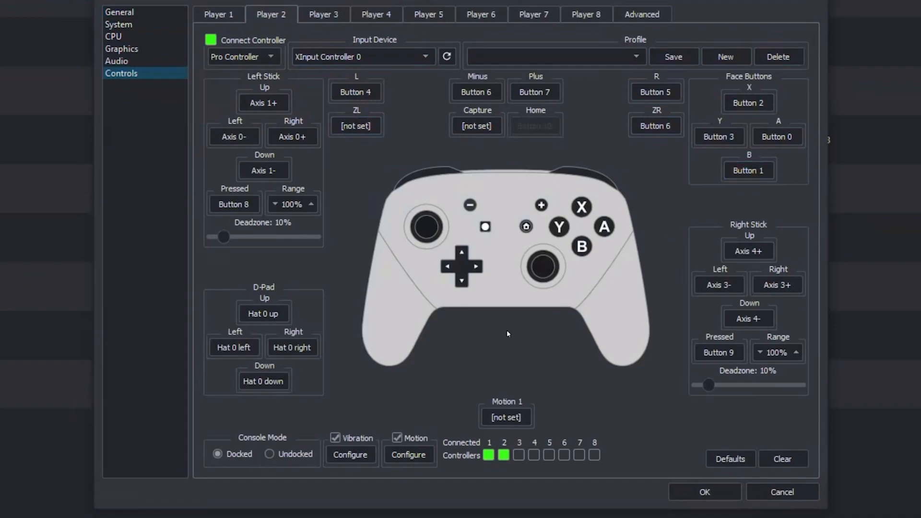
mouse_move(347, 242)
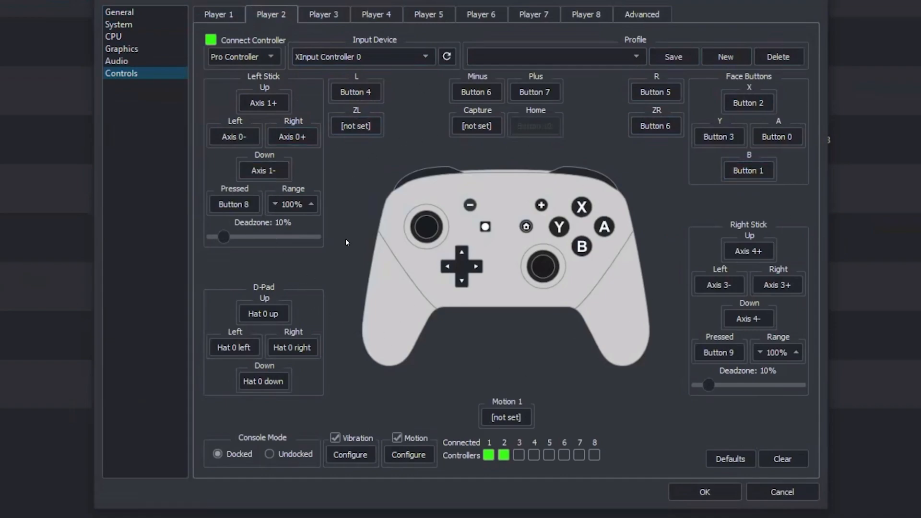
mouse_move(243, 198)
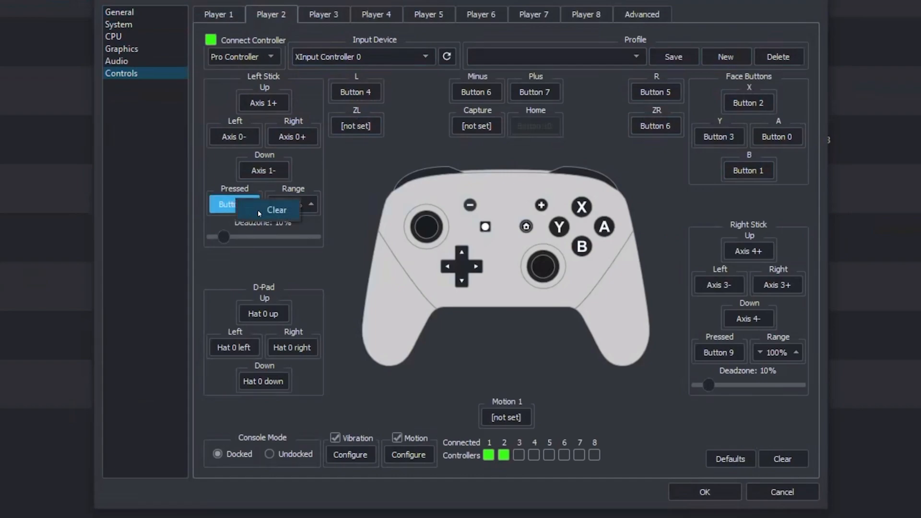
Step: Clear the left stick press and set the stick ranges to 70% and 80%
left_click(276, 211)
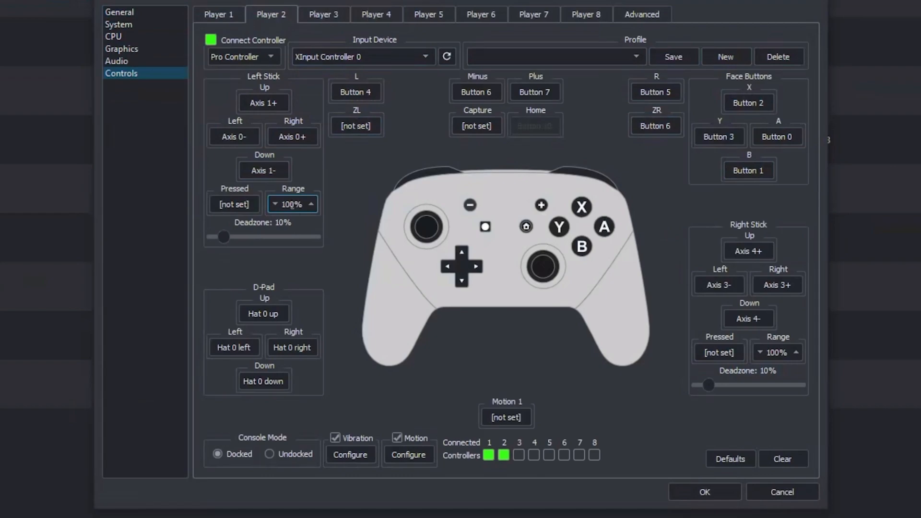
triple_click(291, 204)
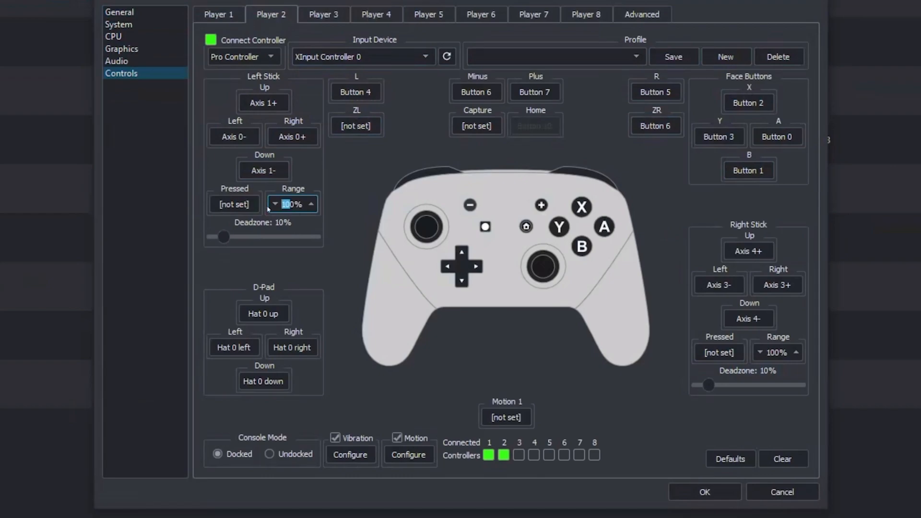
left_click(274, 203)
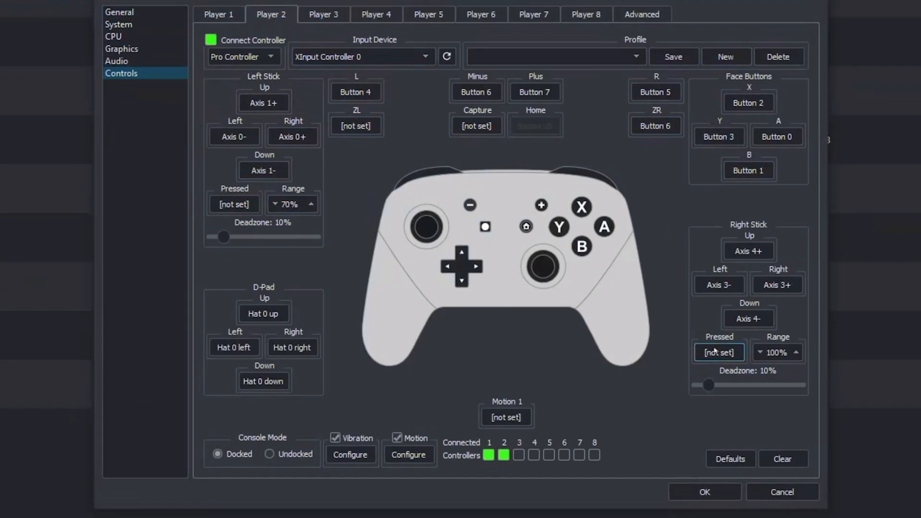
triple_click(775, 352)
type("80")
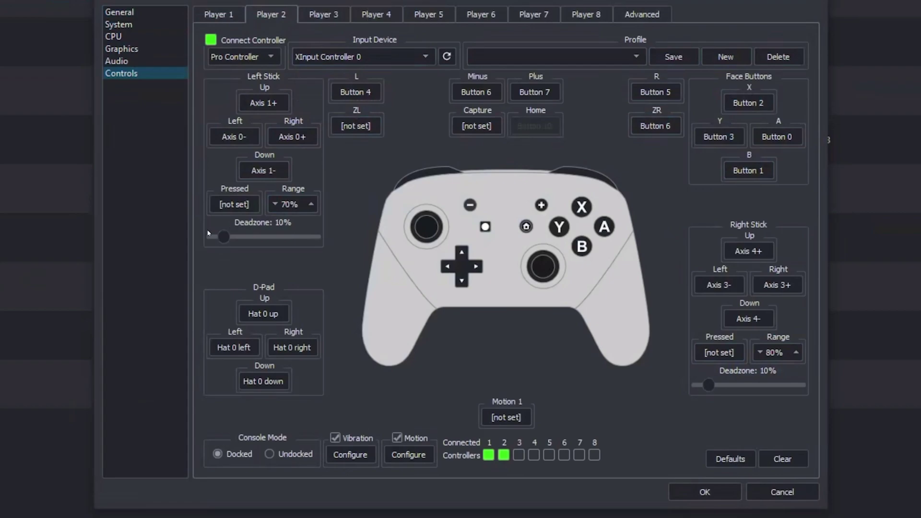
mouse_move(270, 229)
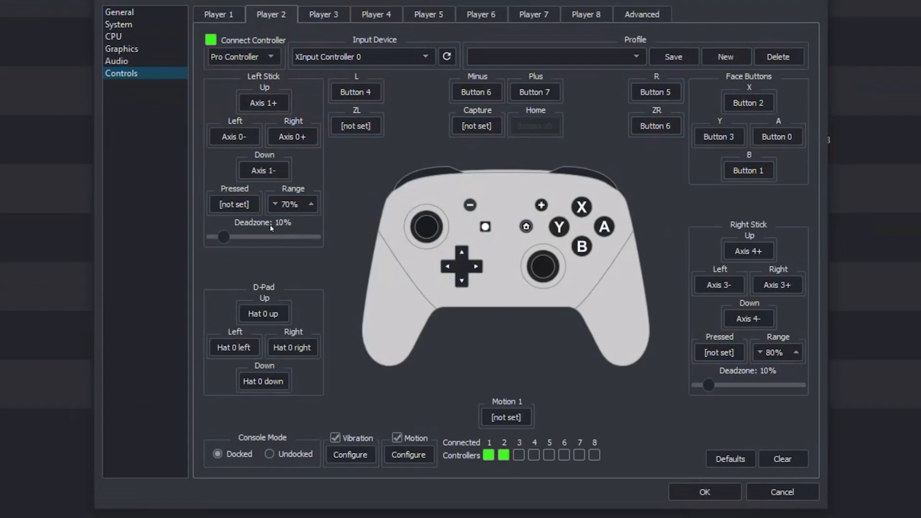
mouse_move(684, 310)
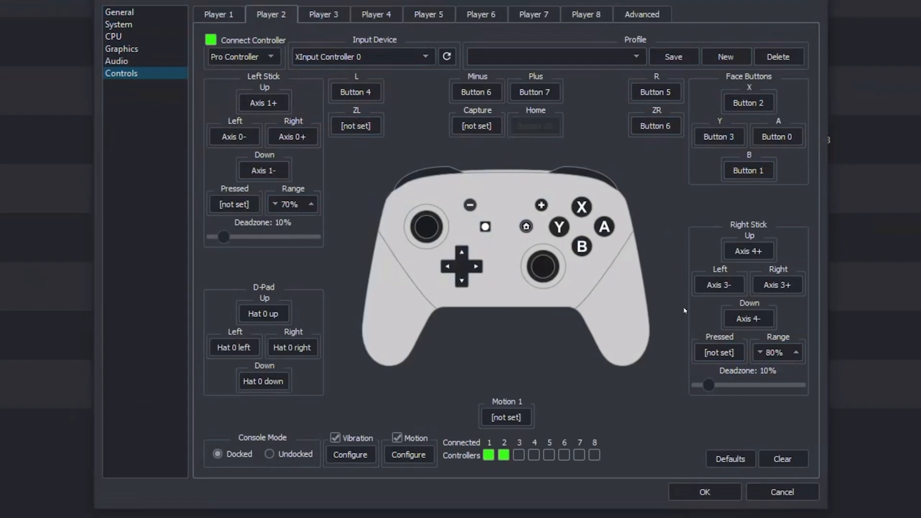
mouse_move(430, 336)
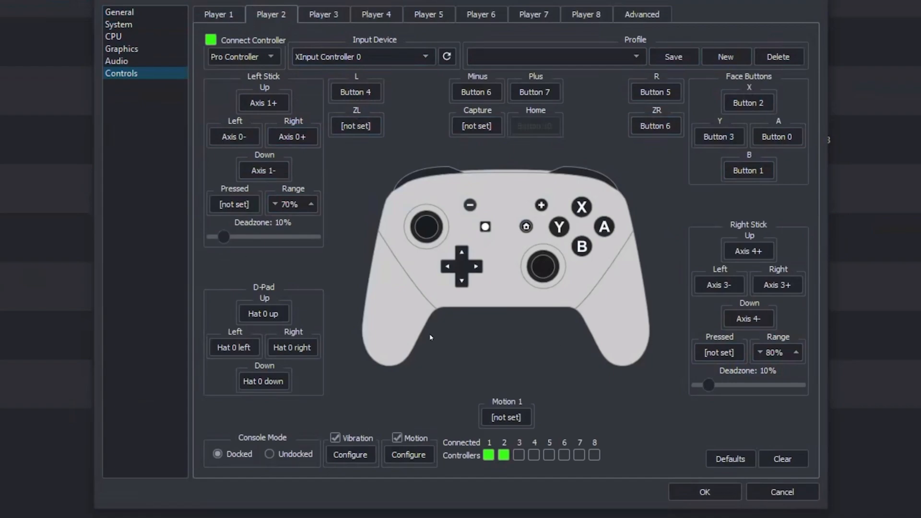
left_click(234, 203)
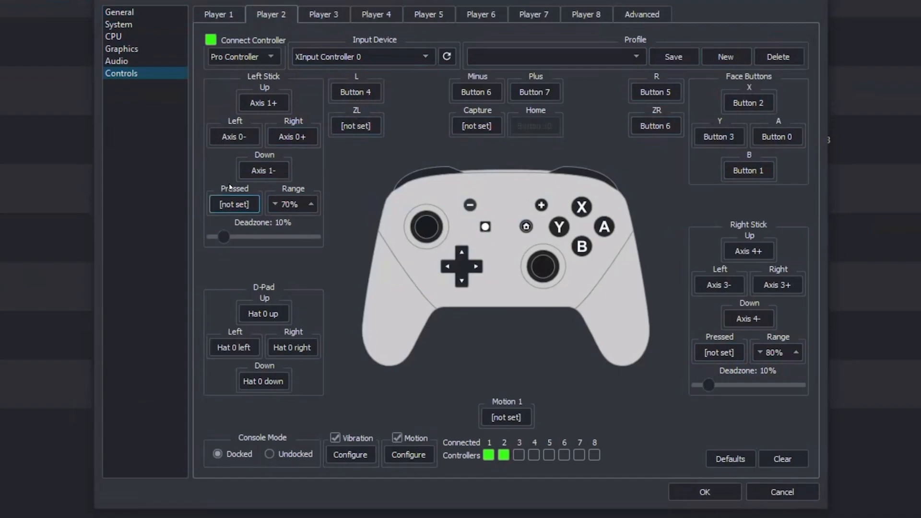
mouse_move(519, 161)
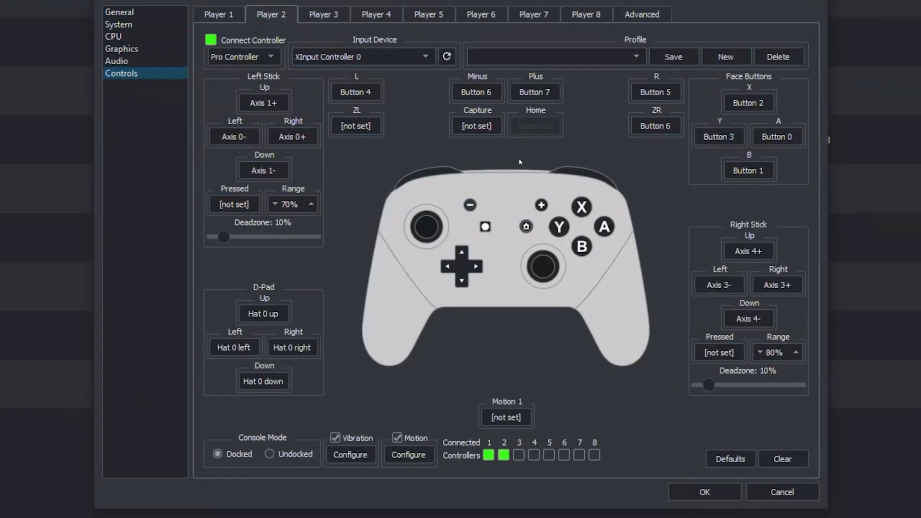
mouse_move(311, 255)
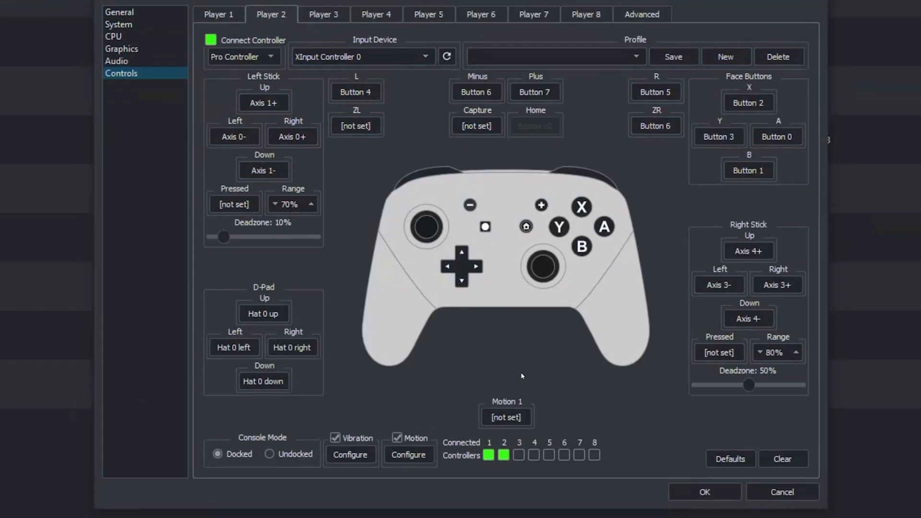
mouse_move(417, 160)
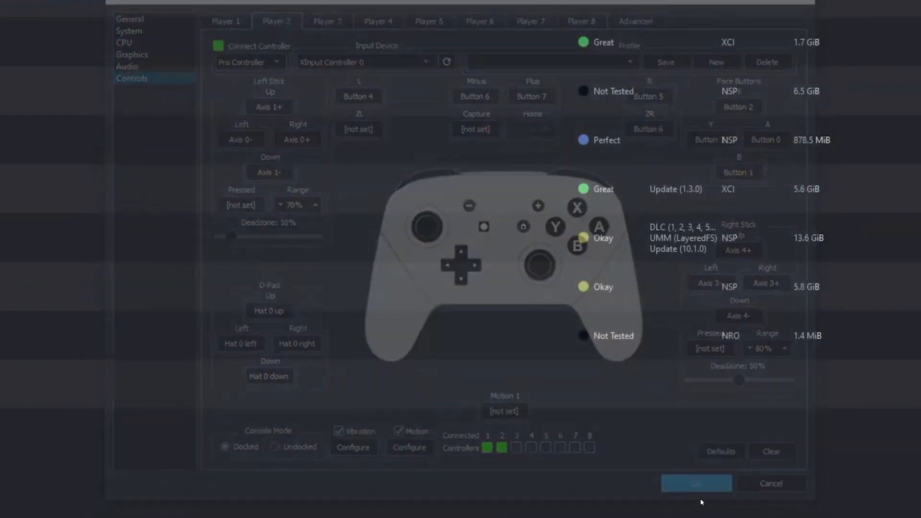
Step: Confirm the controller settings with OK and launch Super Smash Bros. Ultimate
left_click(695, 484)
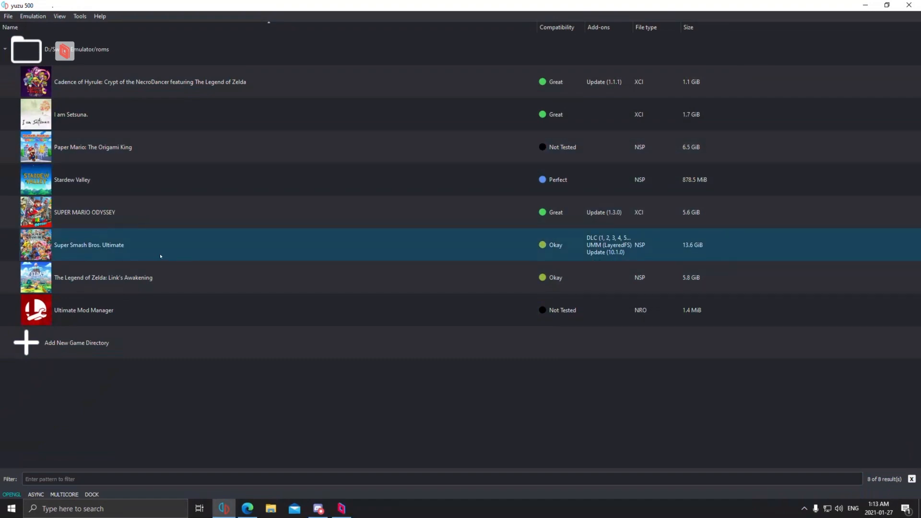
double_click(88, 245)
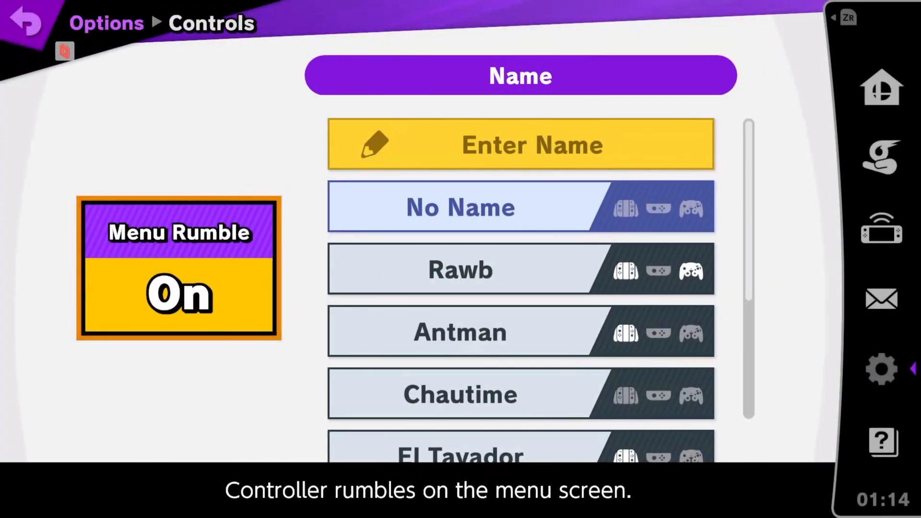
Step: Set Antman's Other Settings (Rumble, Smash Attack, Stick Jump off, Sensitivity High) and start the control test
left_click(460, 331)
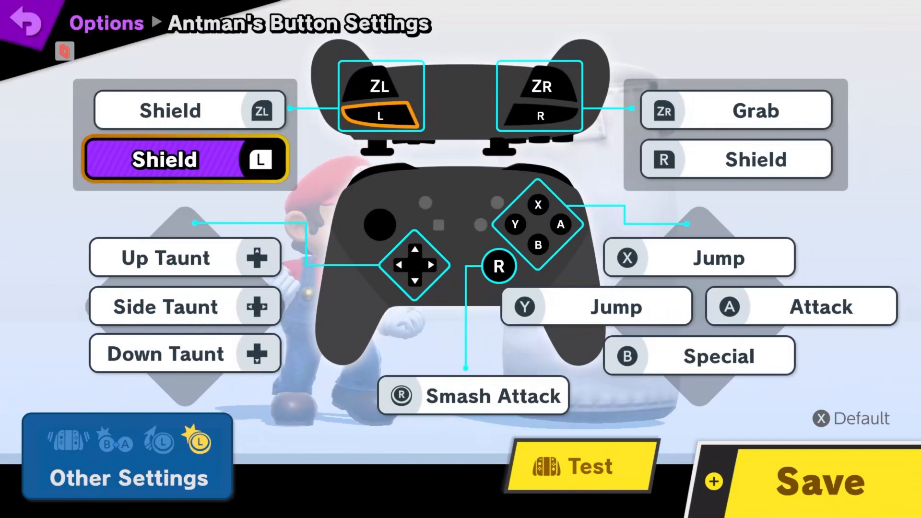
left_click(126, 457)
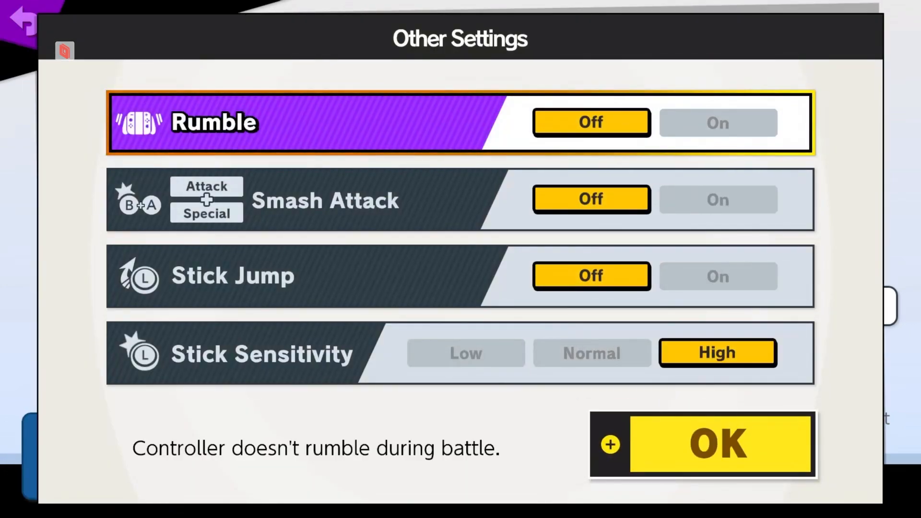
left_click(703, 443)
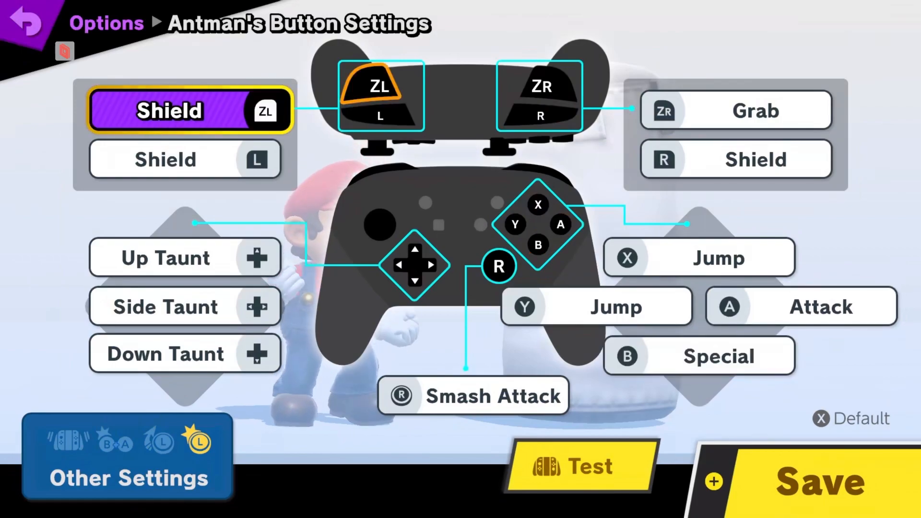
left_click(578, 466)
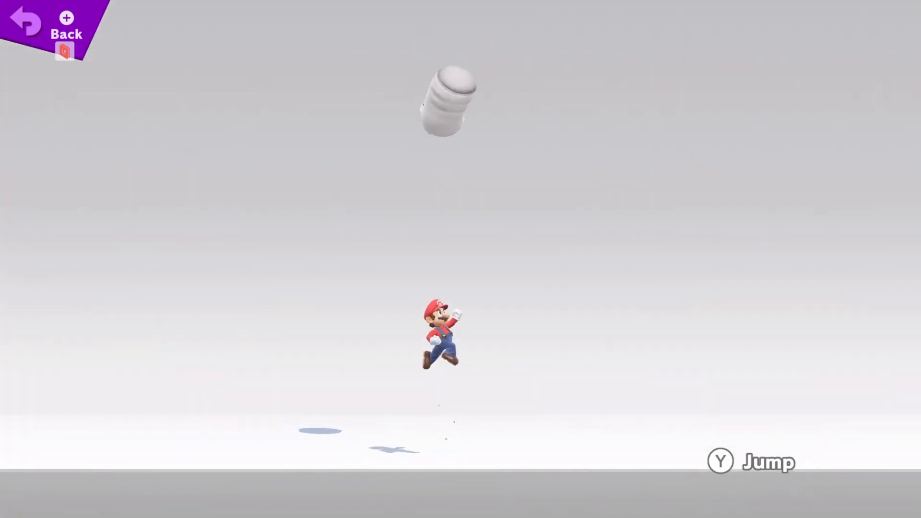
Step: Make Mario jump and run toward the sandbag in the test area
key("A")
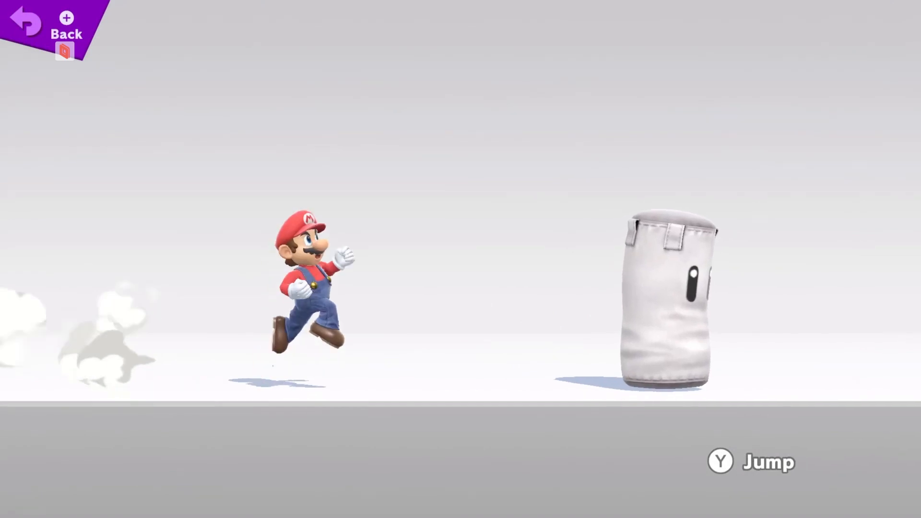
key("a")
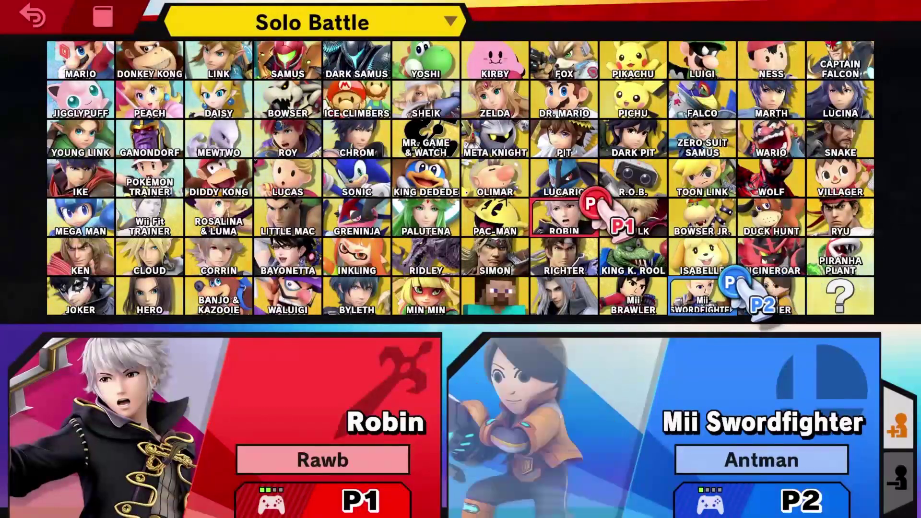
Step: Choose fighters for both players on the Solo Battle select screen
left_click(425, 217)
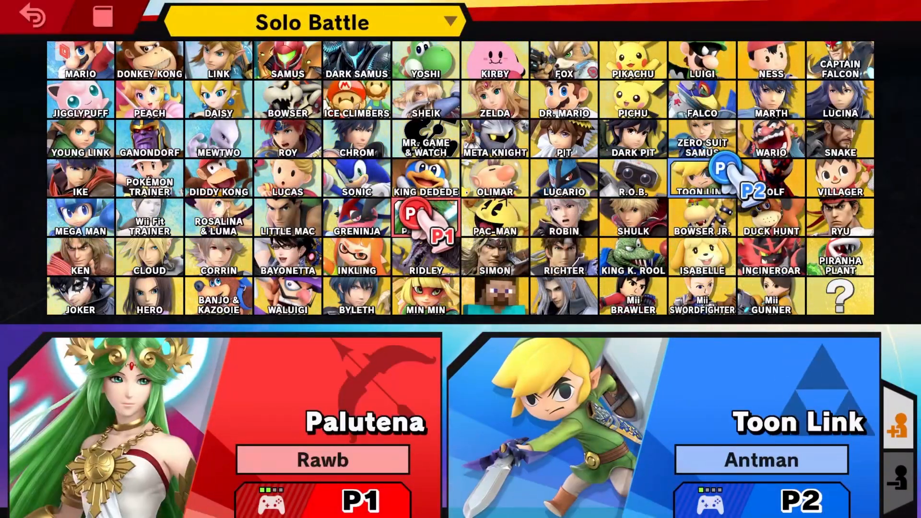